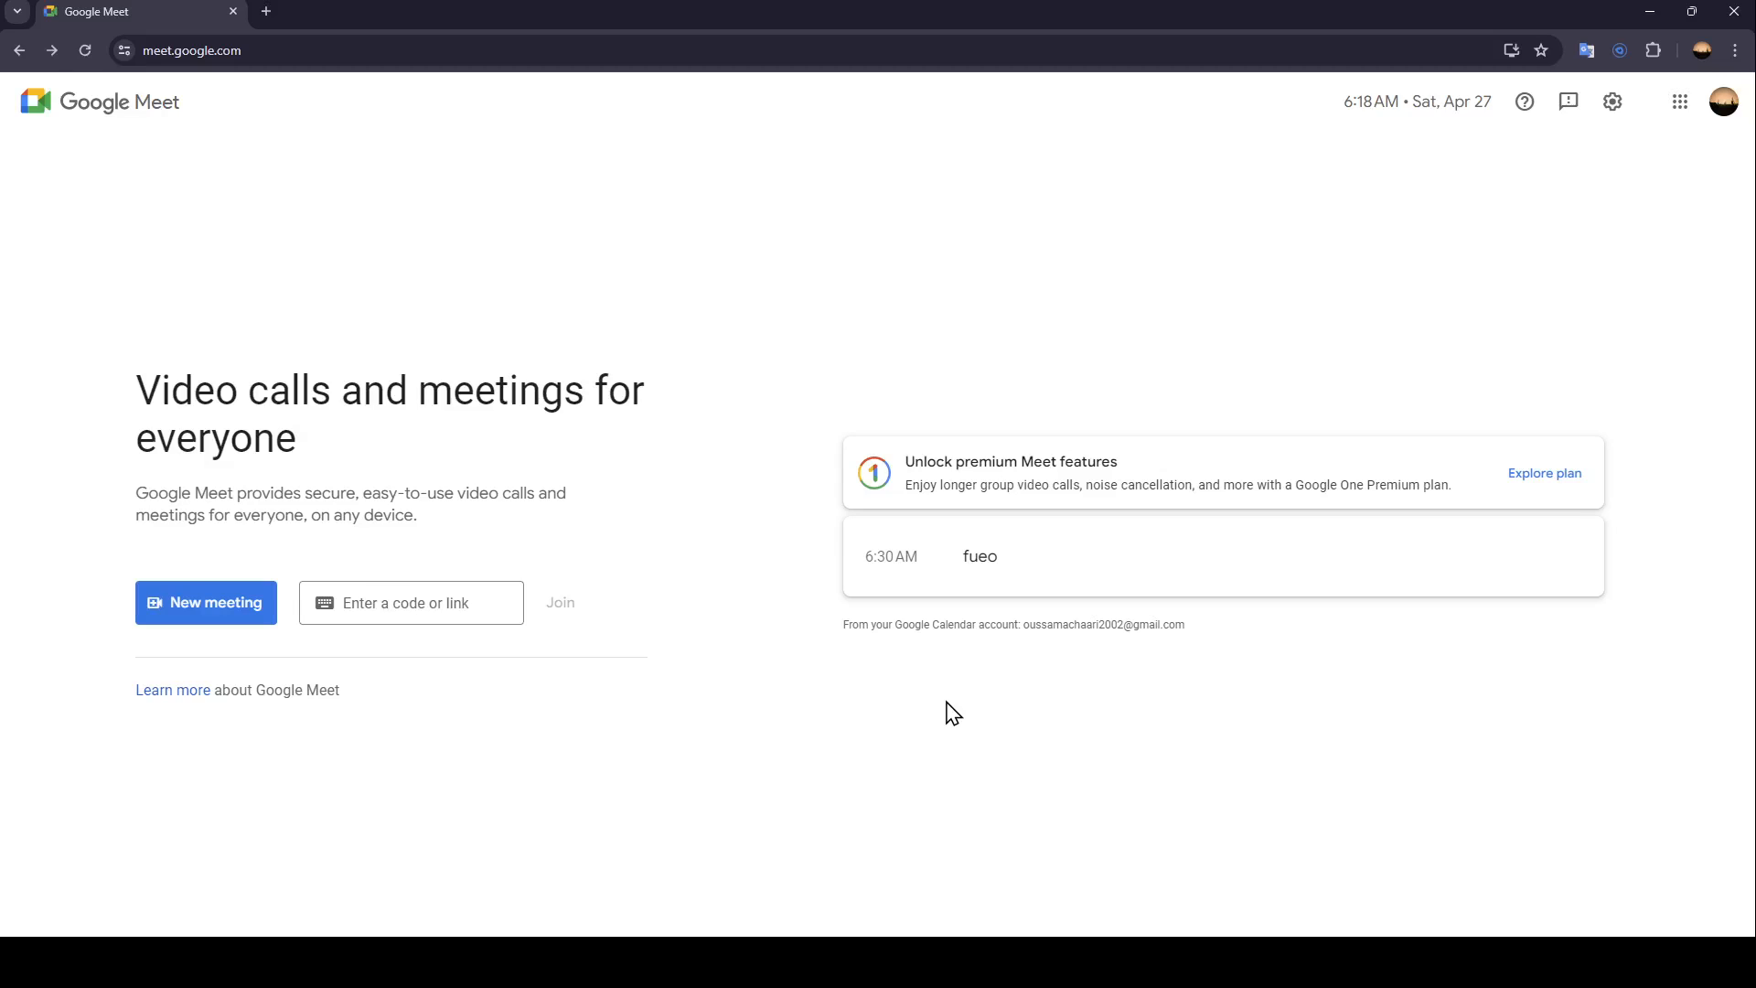
{"action": "mouse_move", "coordinate": [1182, 496]}
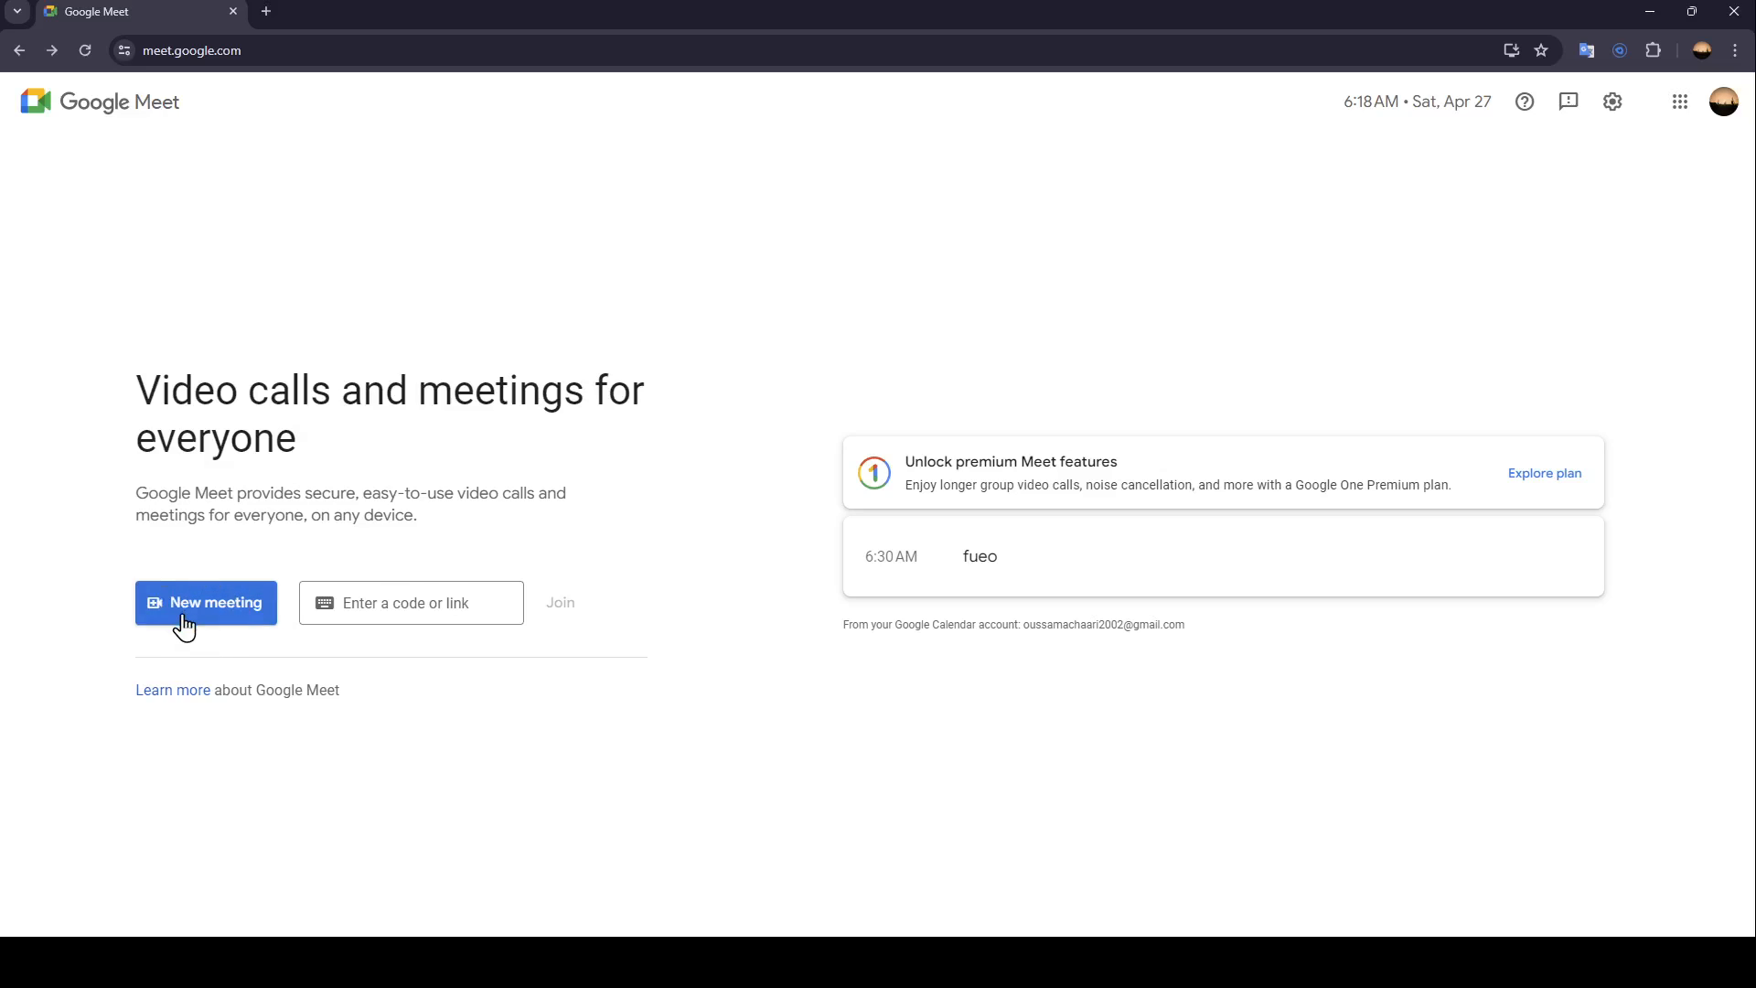
- Open the New meeting dropdown to see the create, start, and schedule options
{"action": "left_click", "coordinate": [205, 603]}
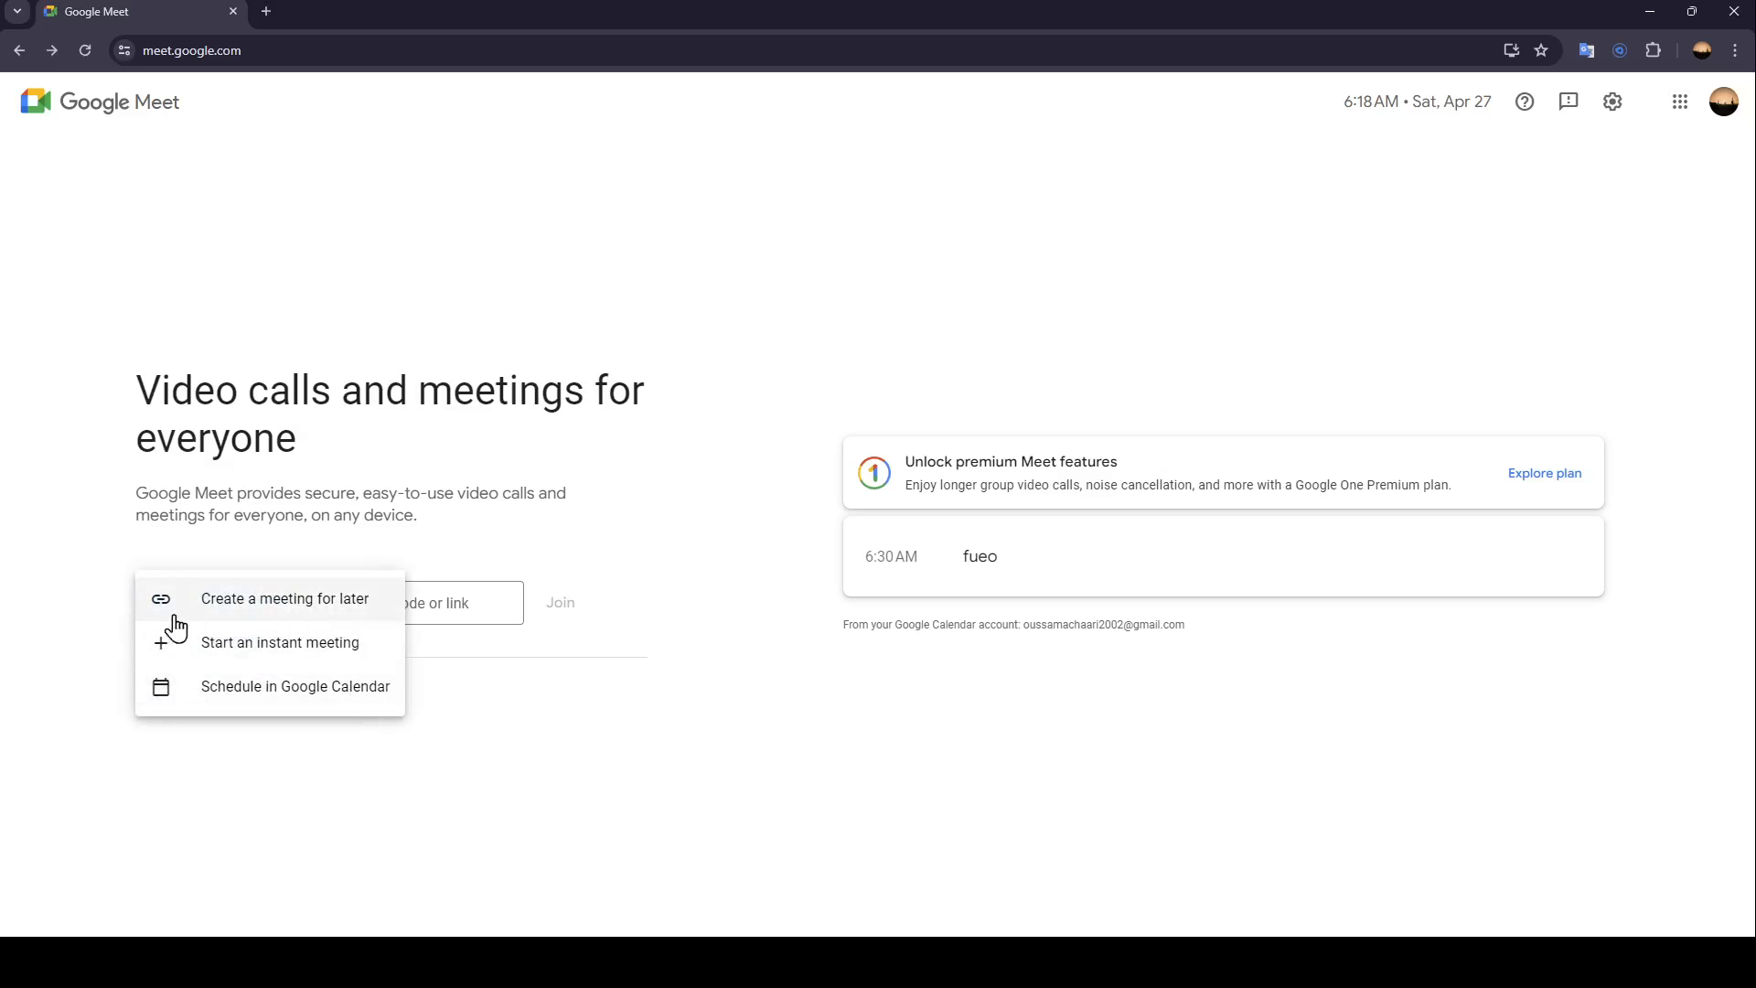
{"action": "mouse_move", "coordinate": [444, 603]}
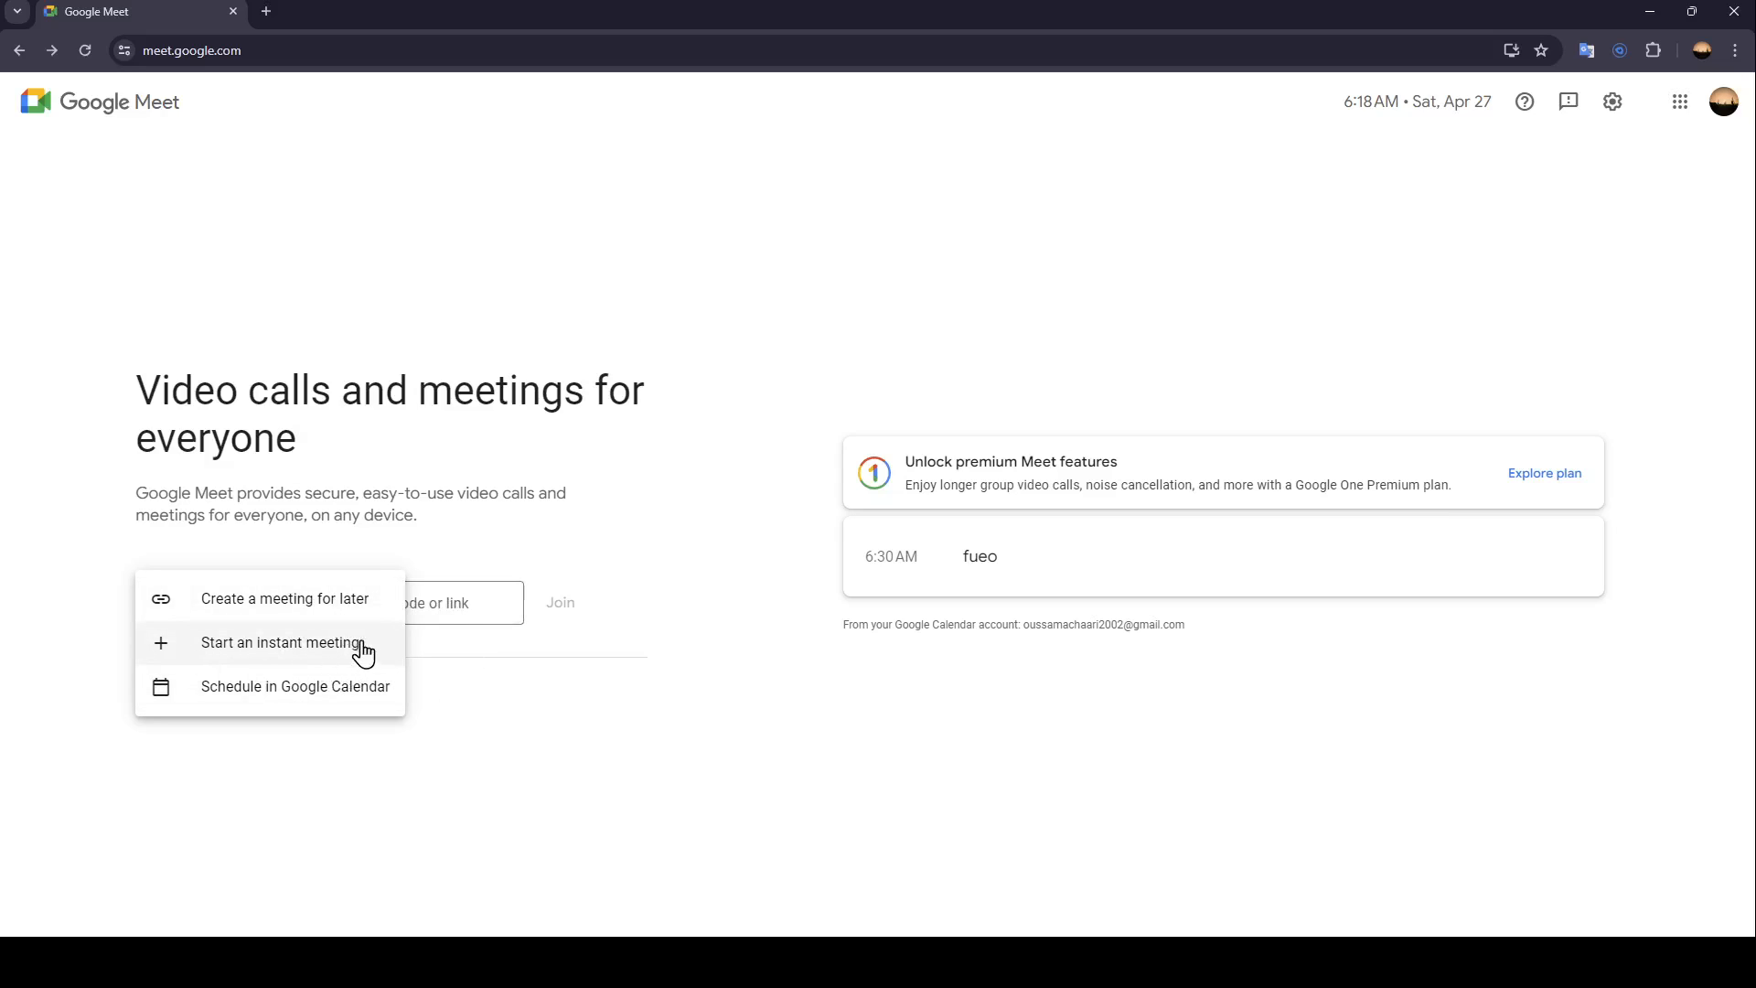
{"action": "mouse_move", "coordinate": [217, 697]}
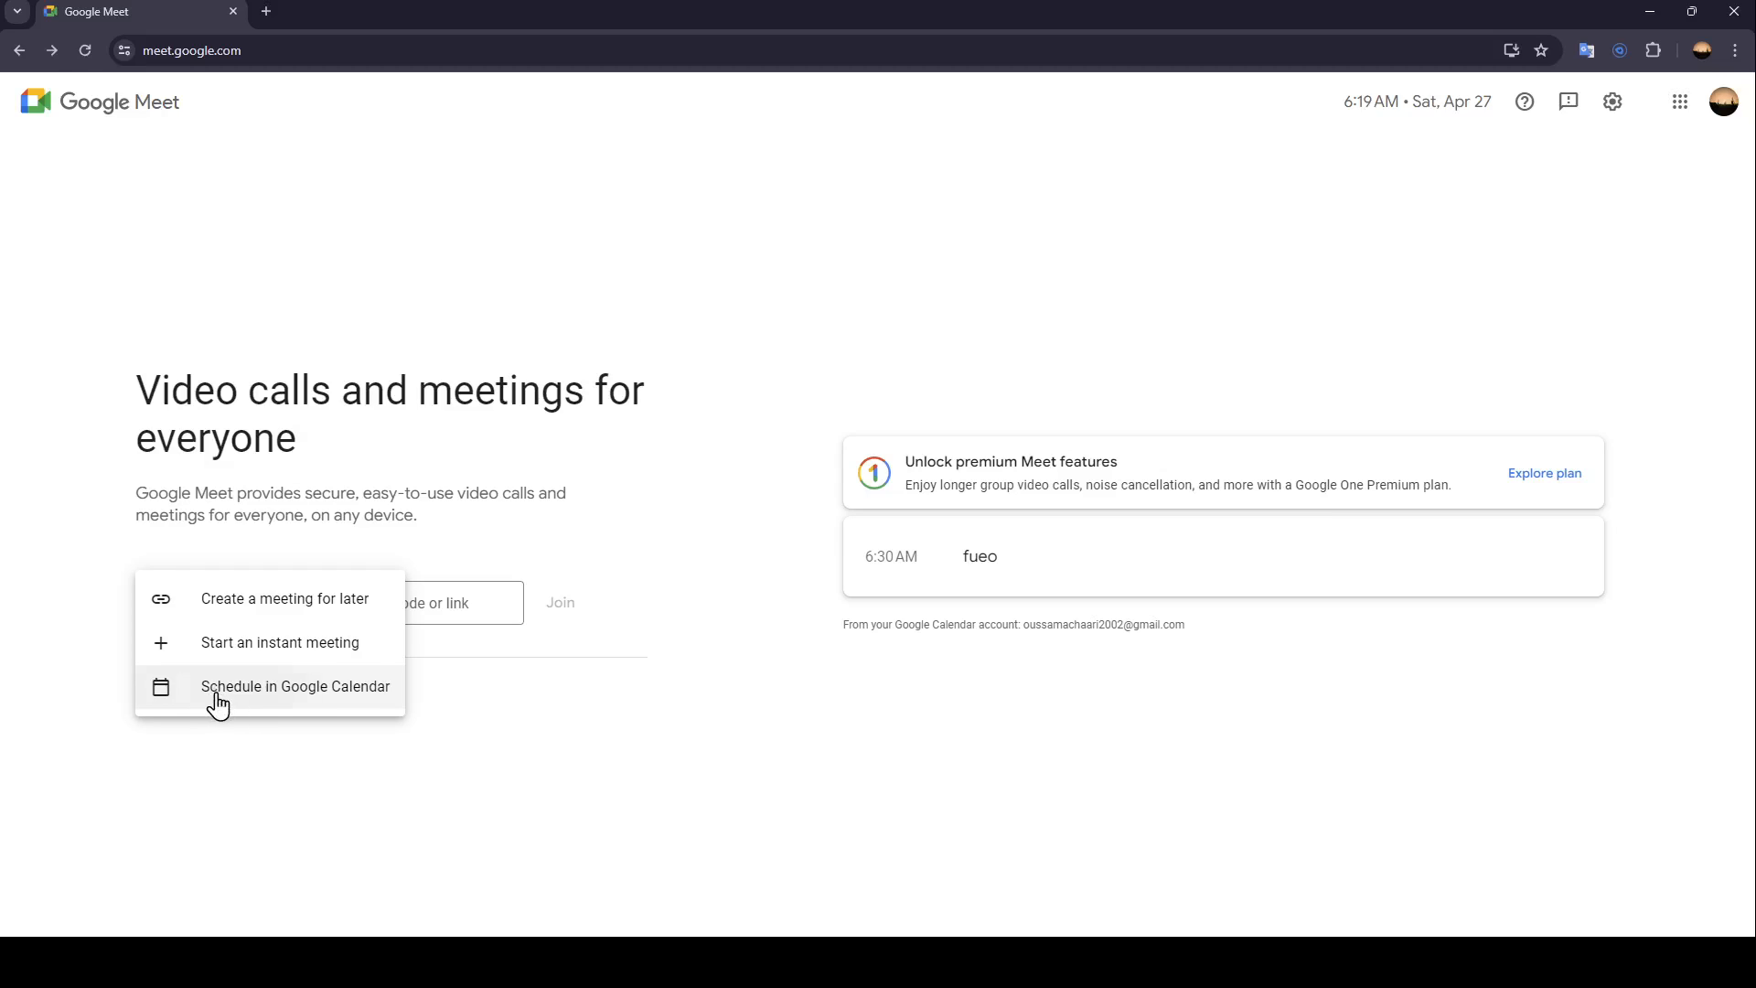
- Schedule in Google Calendar and title the Meet-linked event 'meeting 1'
{"action": "left_click", "coordinate": [295, 685]}
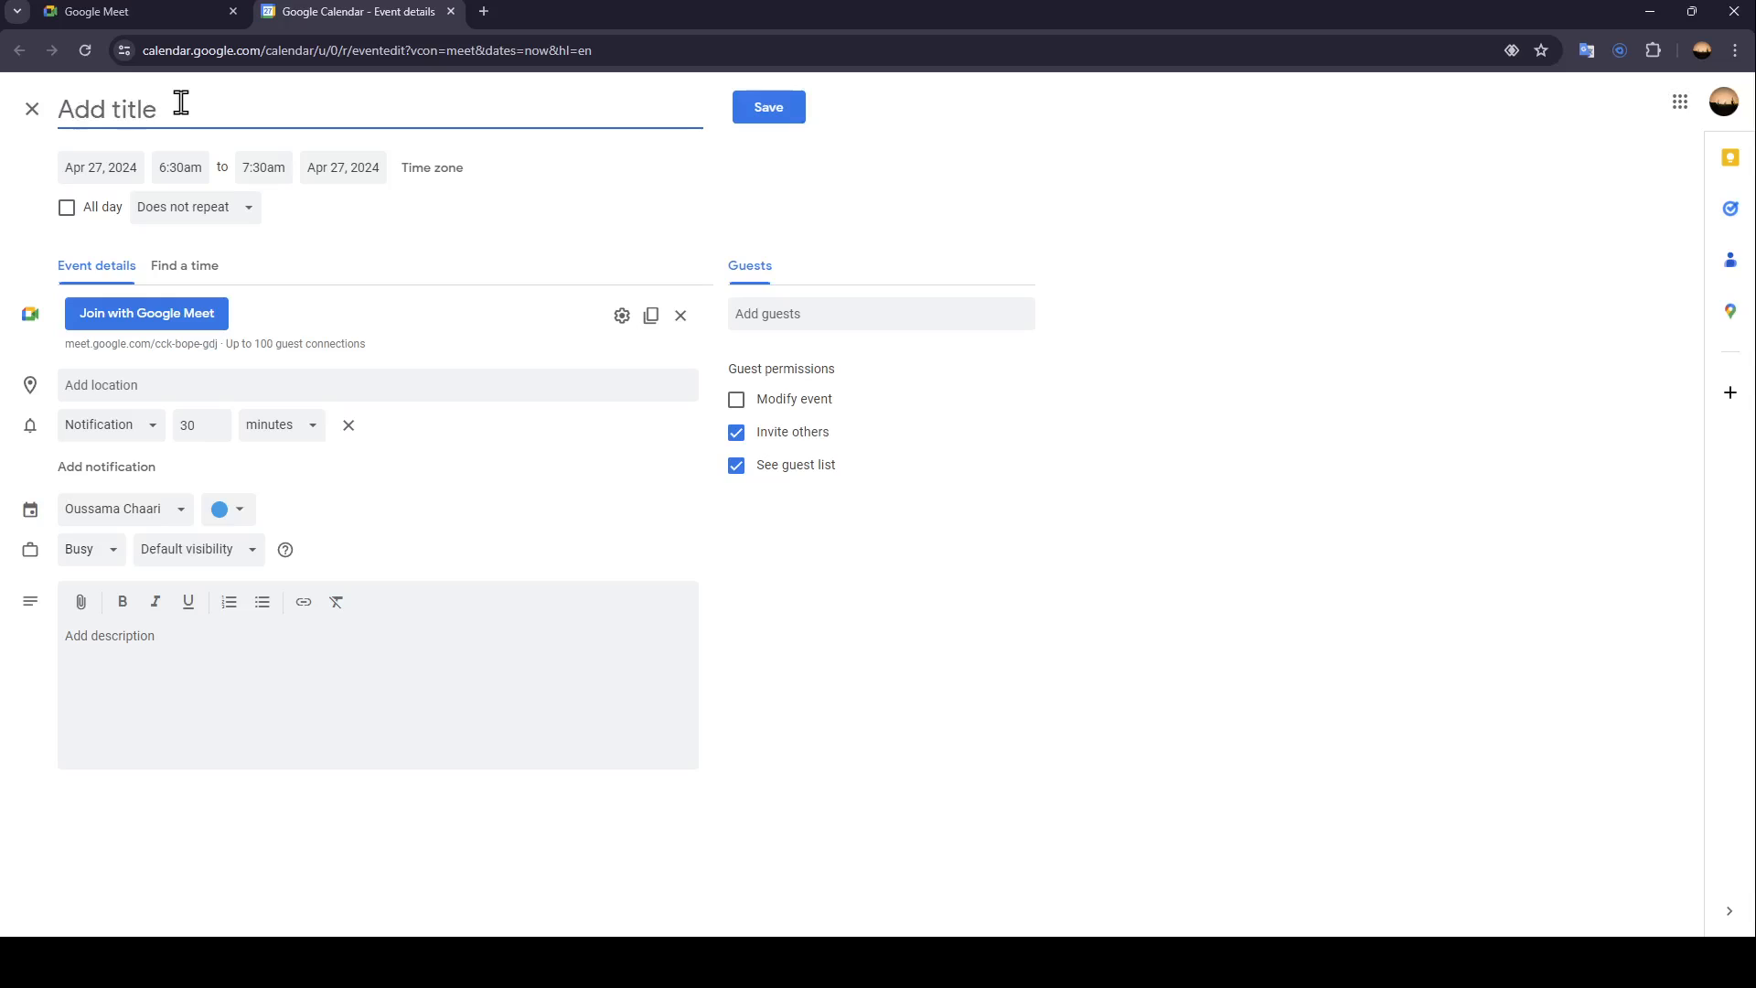
{"action": "type", "text": "meetinng"}
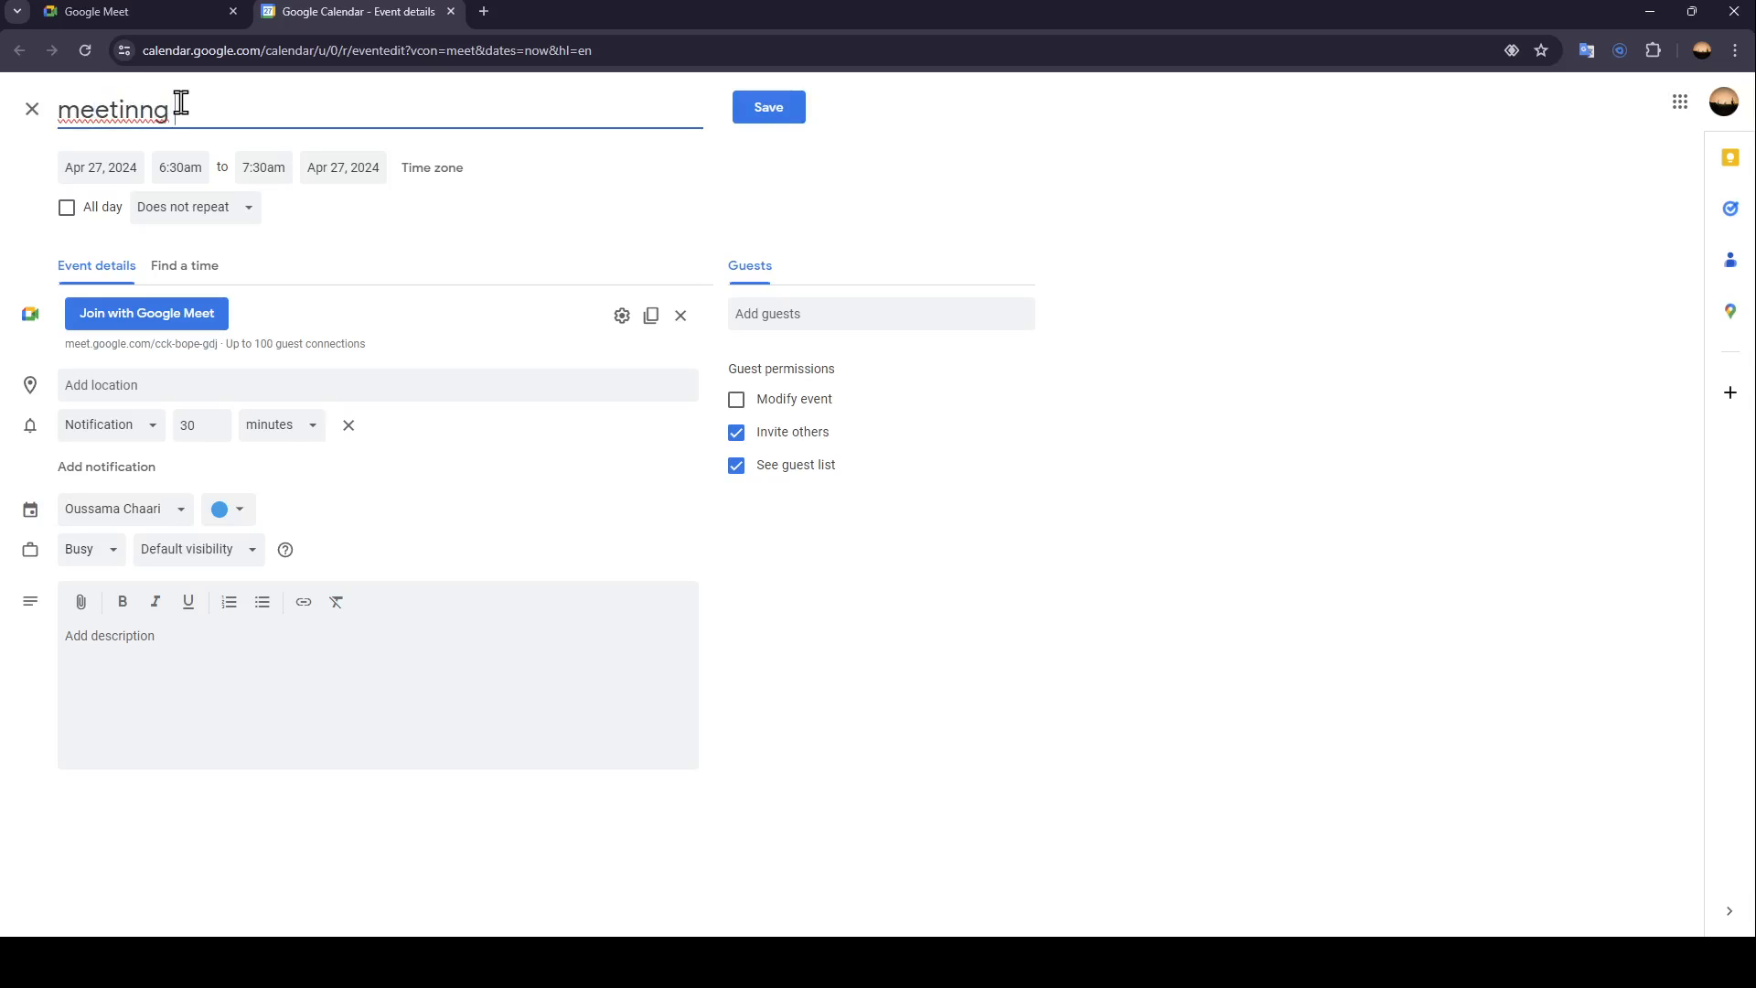
{"action": "key", "text": "Backspace"}
{"action": "type", "text": " 1"}
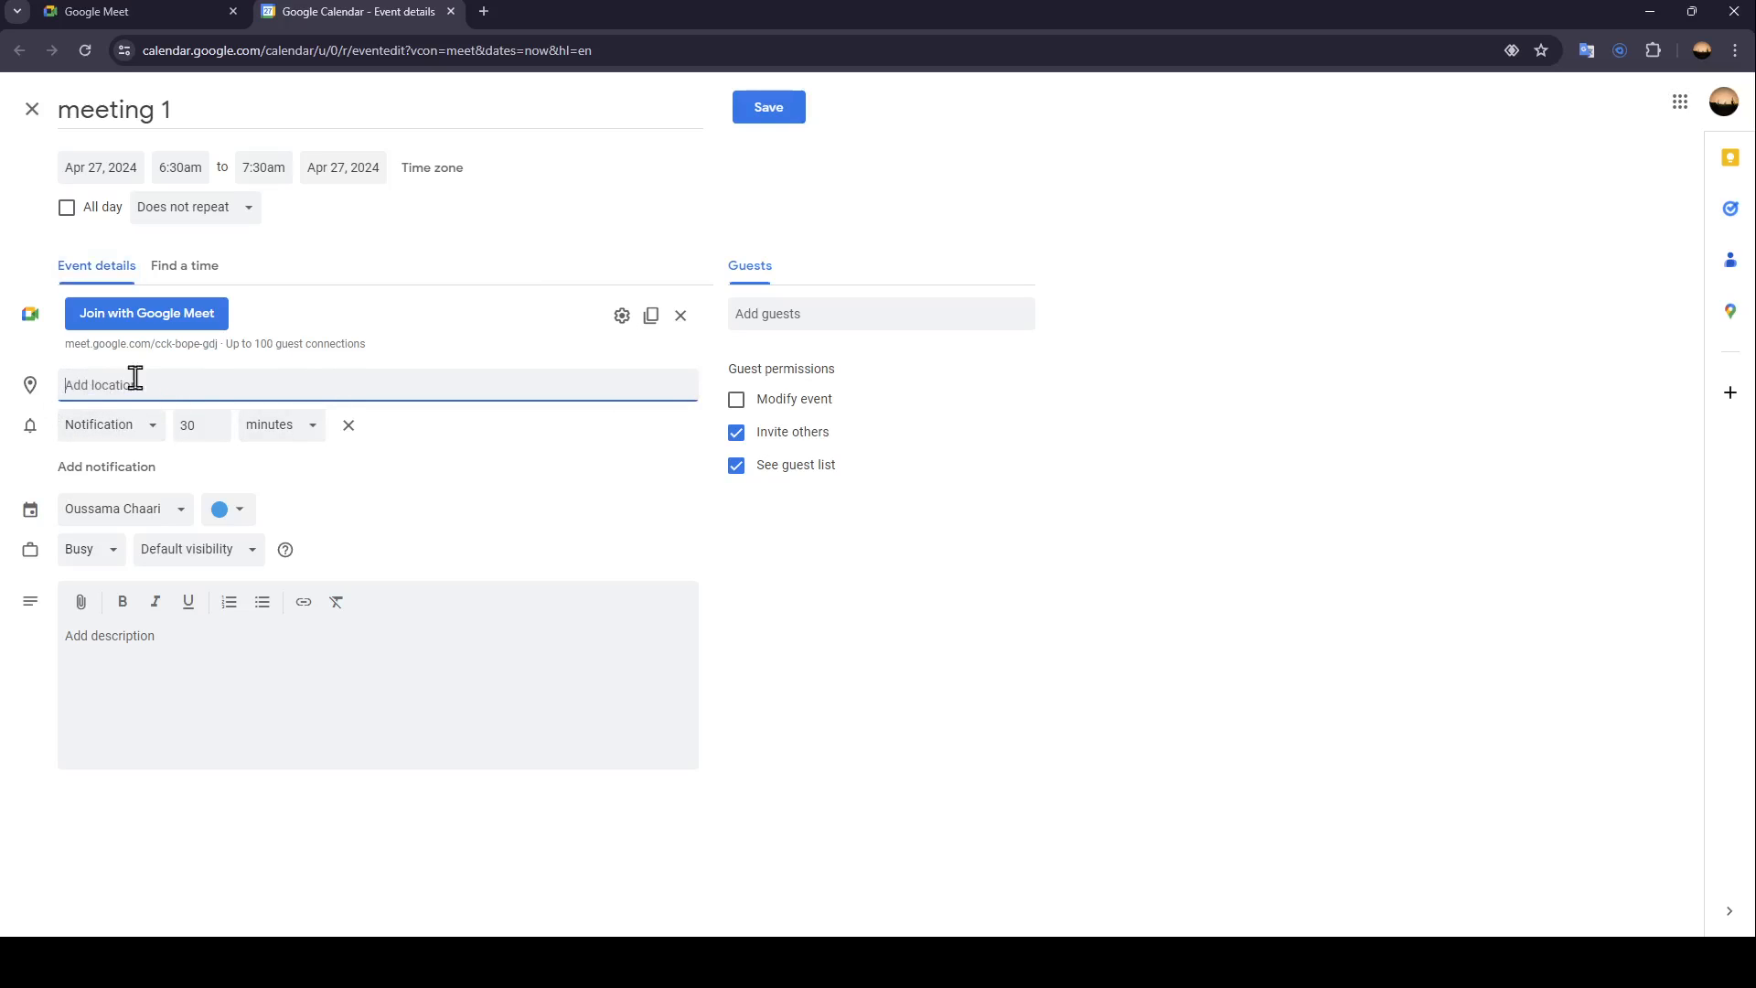
{"action": "mouse_move", "coordinate": [334, 445]}
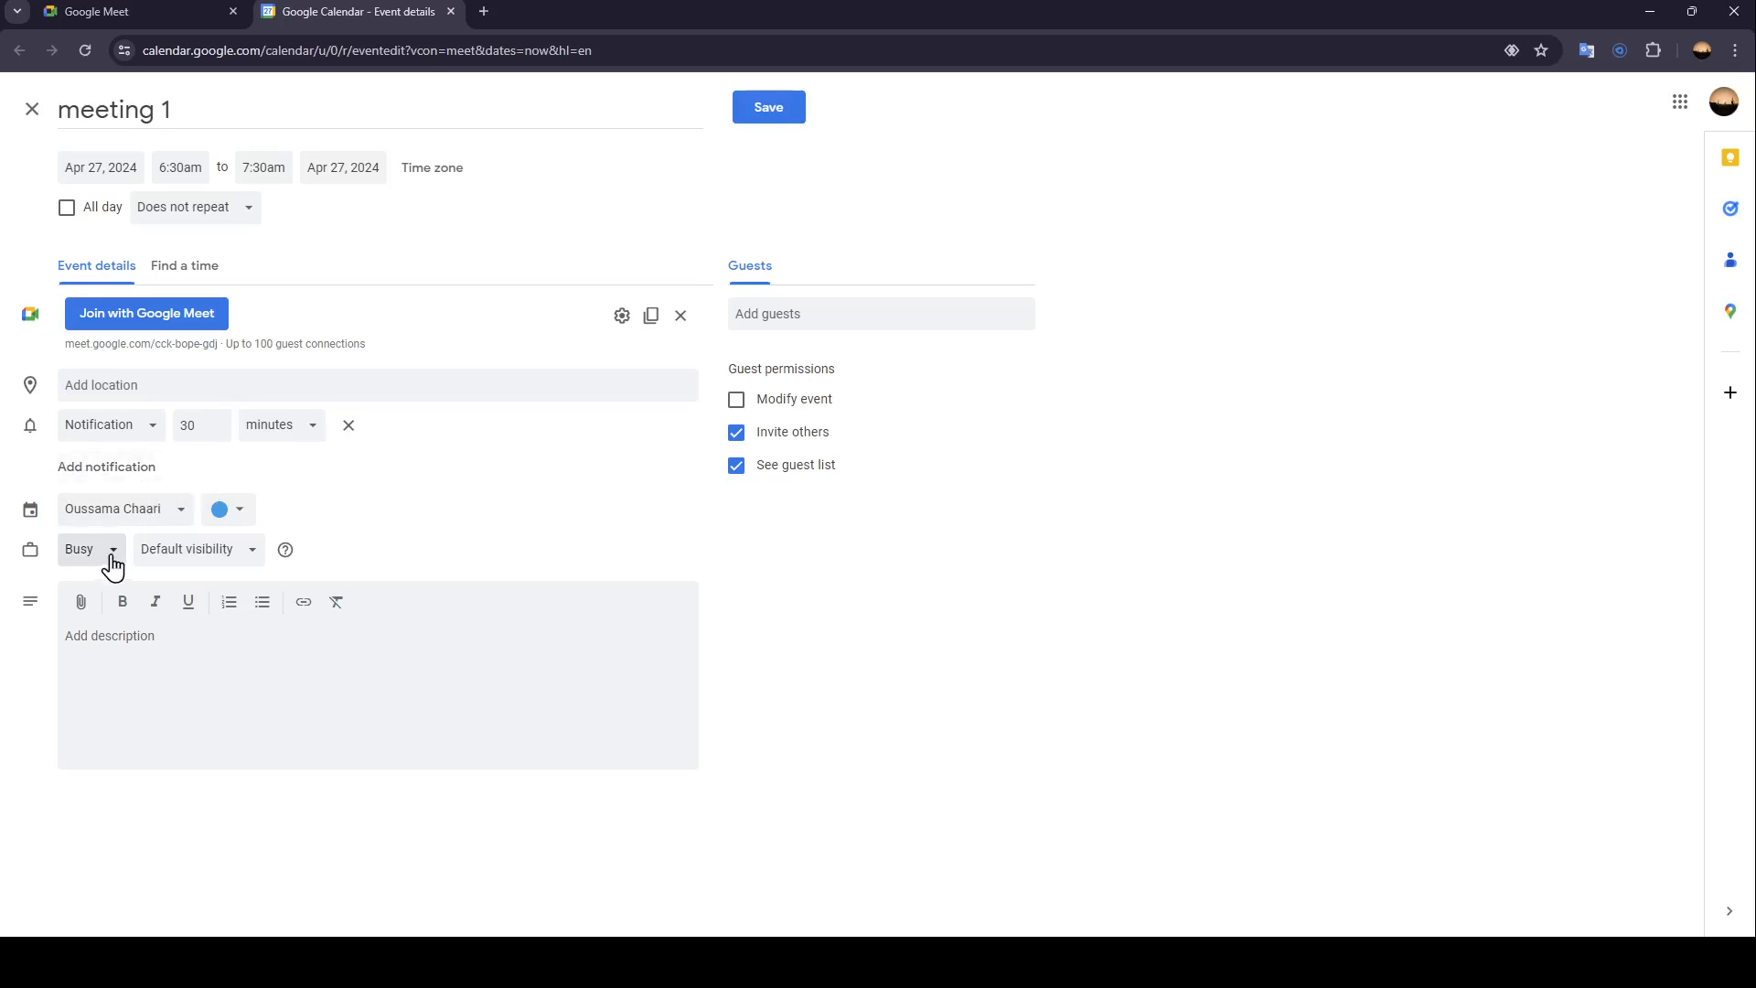
{"action": "left_click", "coordinate": [84, 549]}
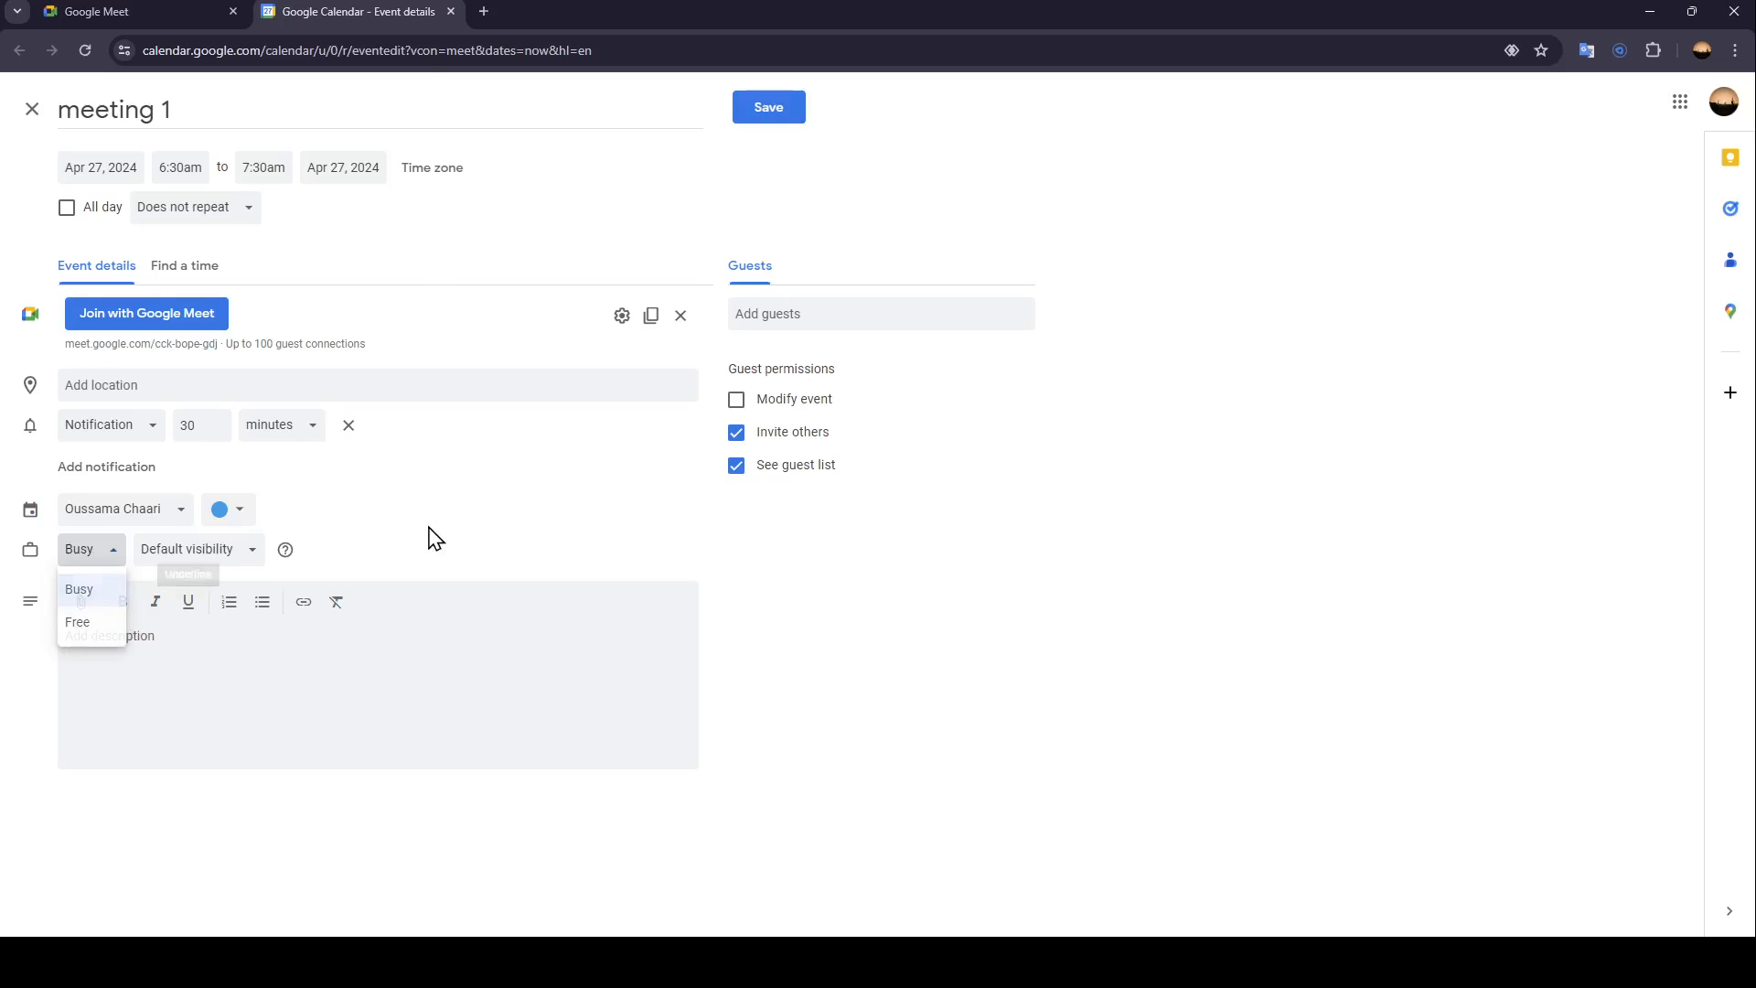
{"action": "left_click", "coordinate": [188, 549]}
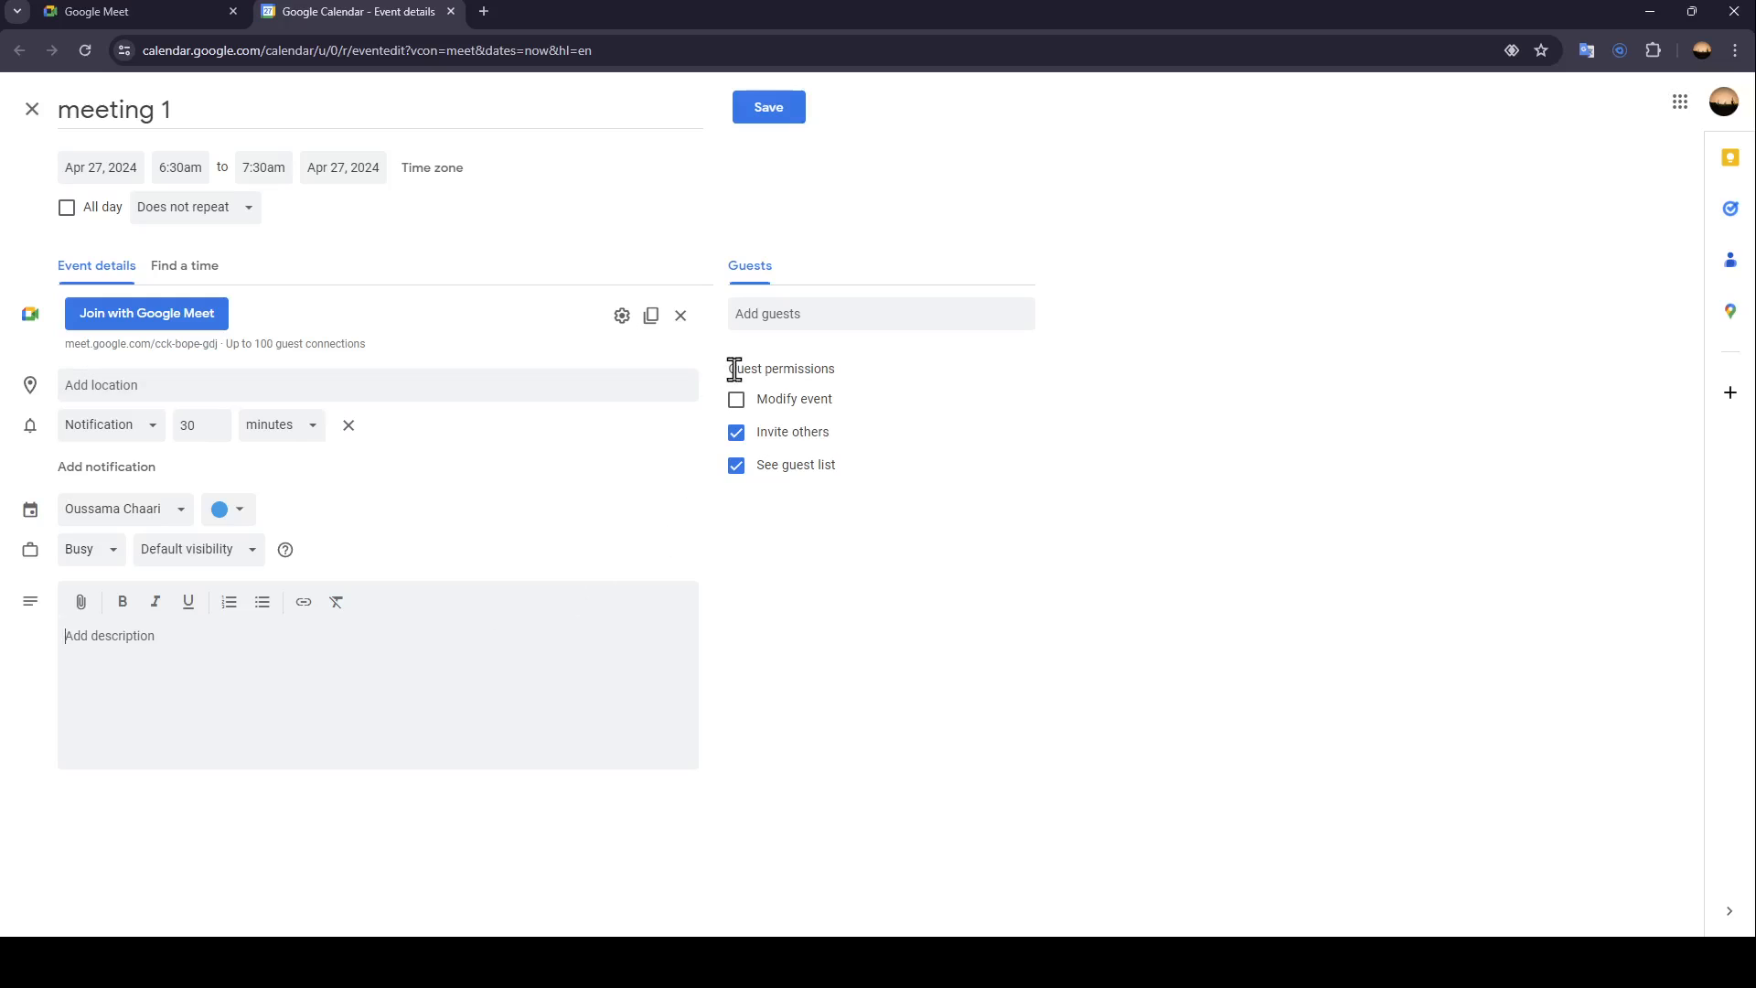
{"action": "left_click", "coordinate": [879, 314]}
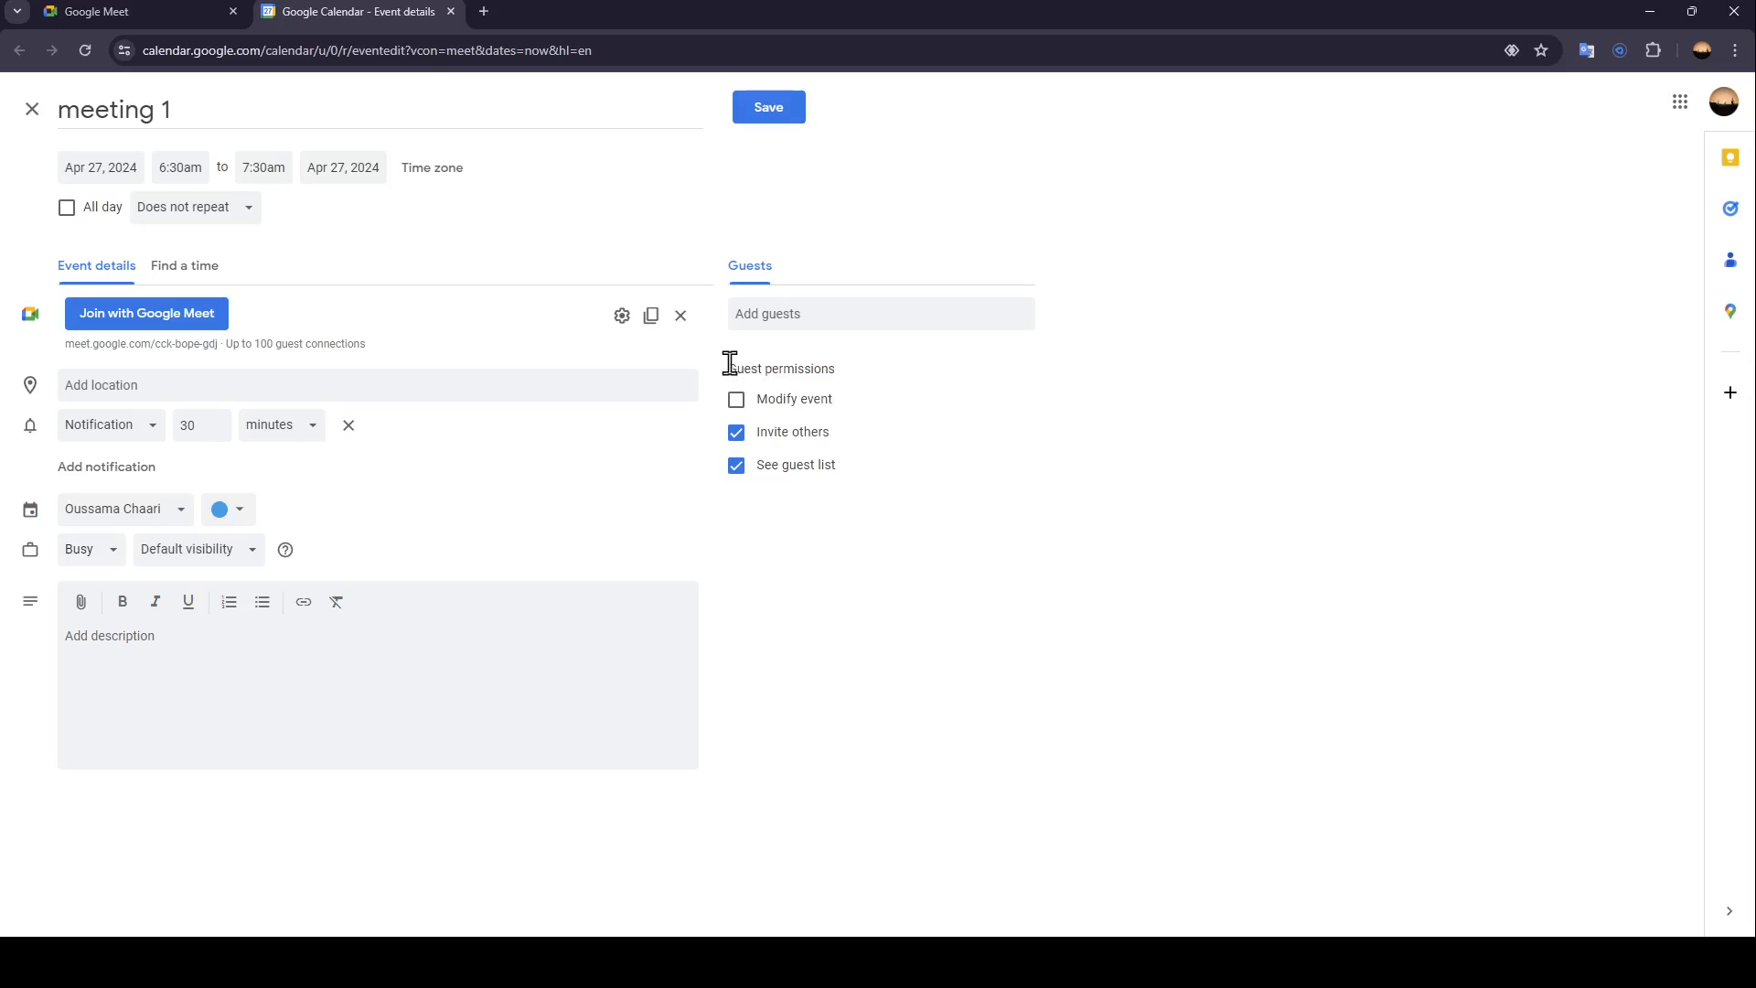
{"action": "left_click", "coordinate": [736, 399]}
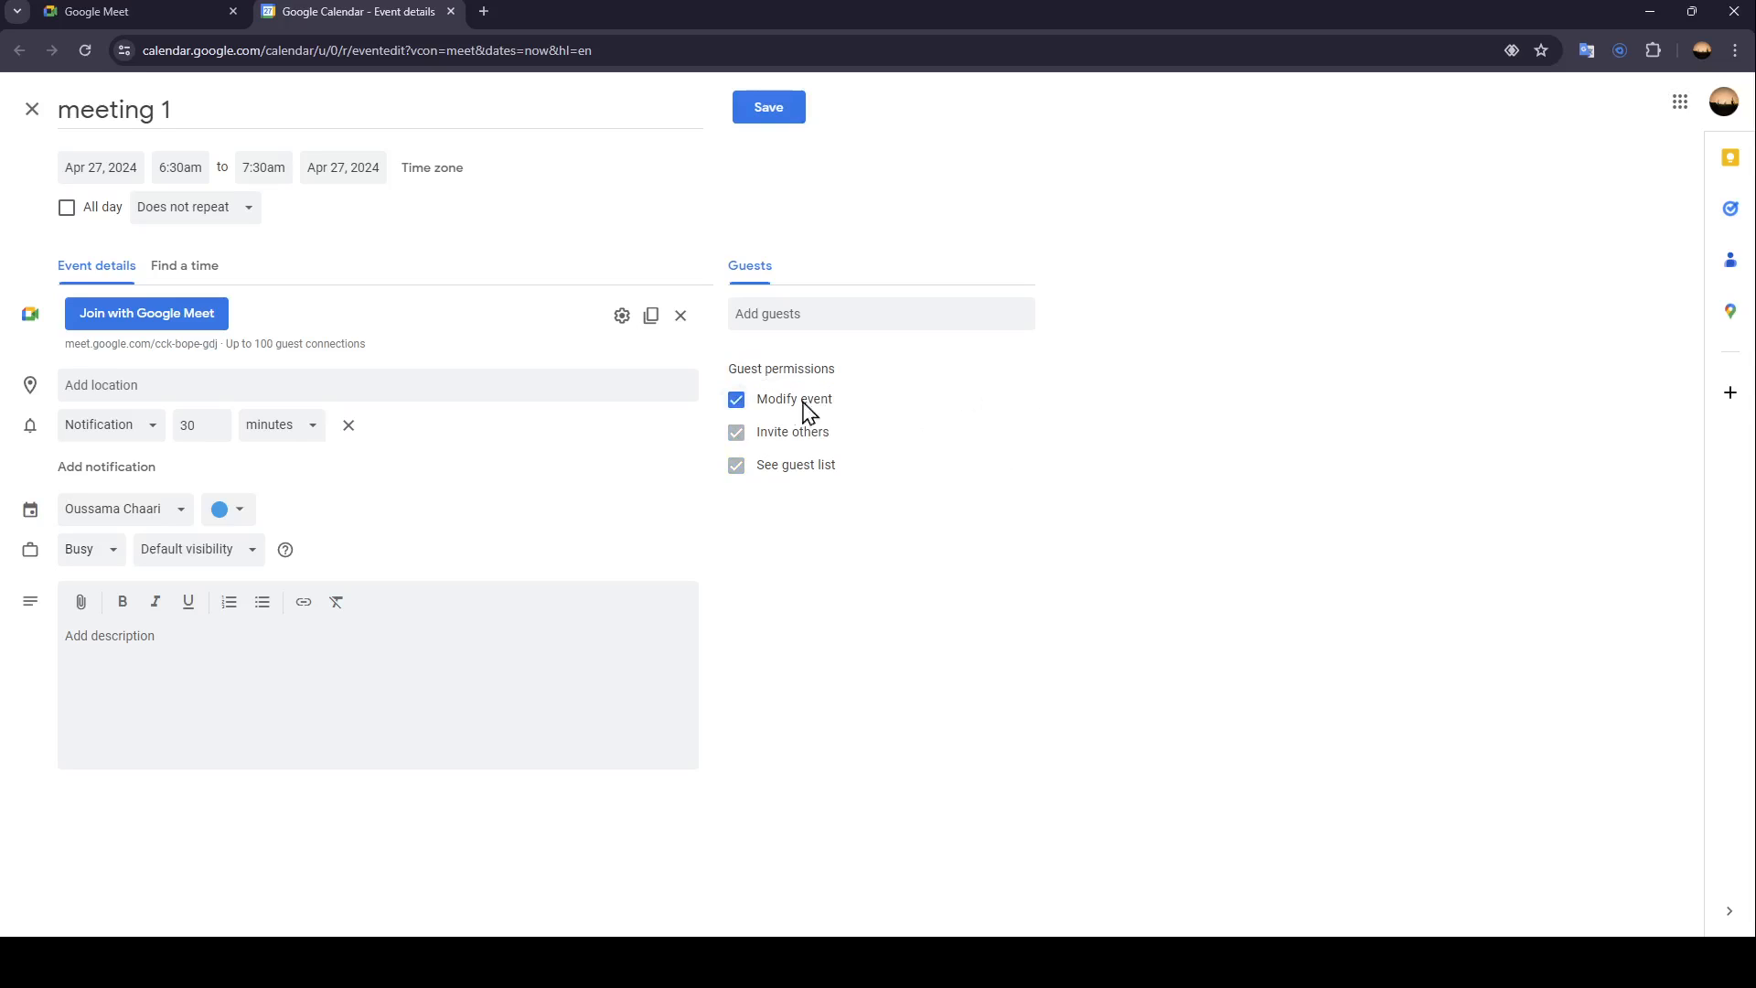
{"action": "left_click", "coordinate": [736, 399]}
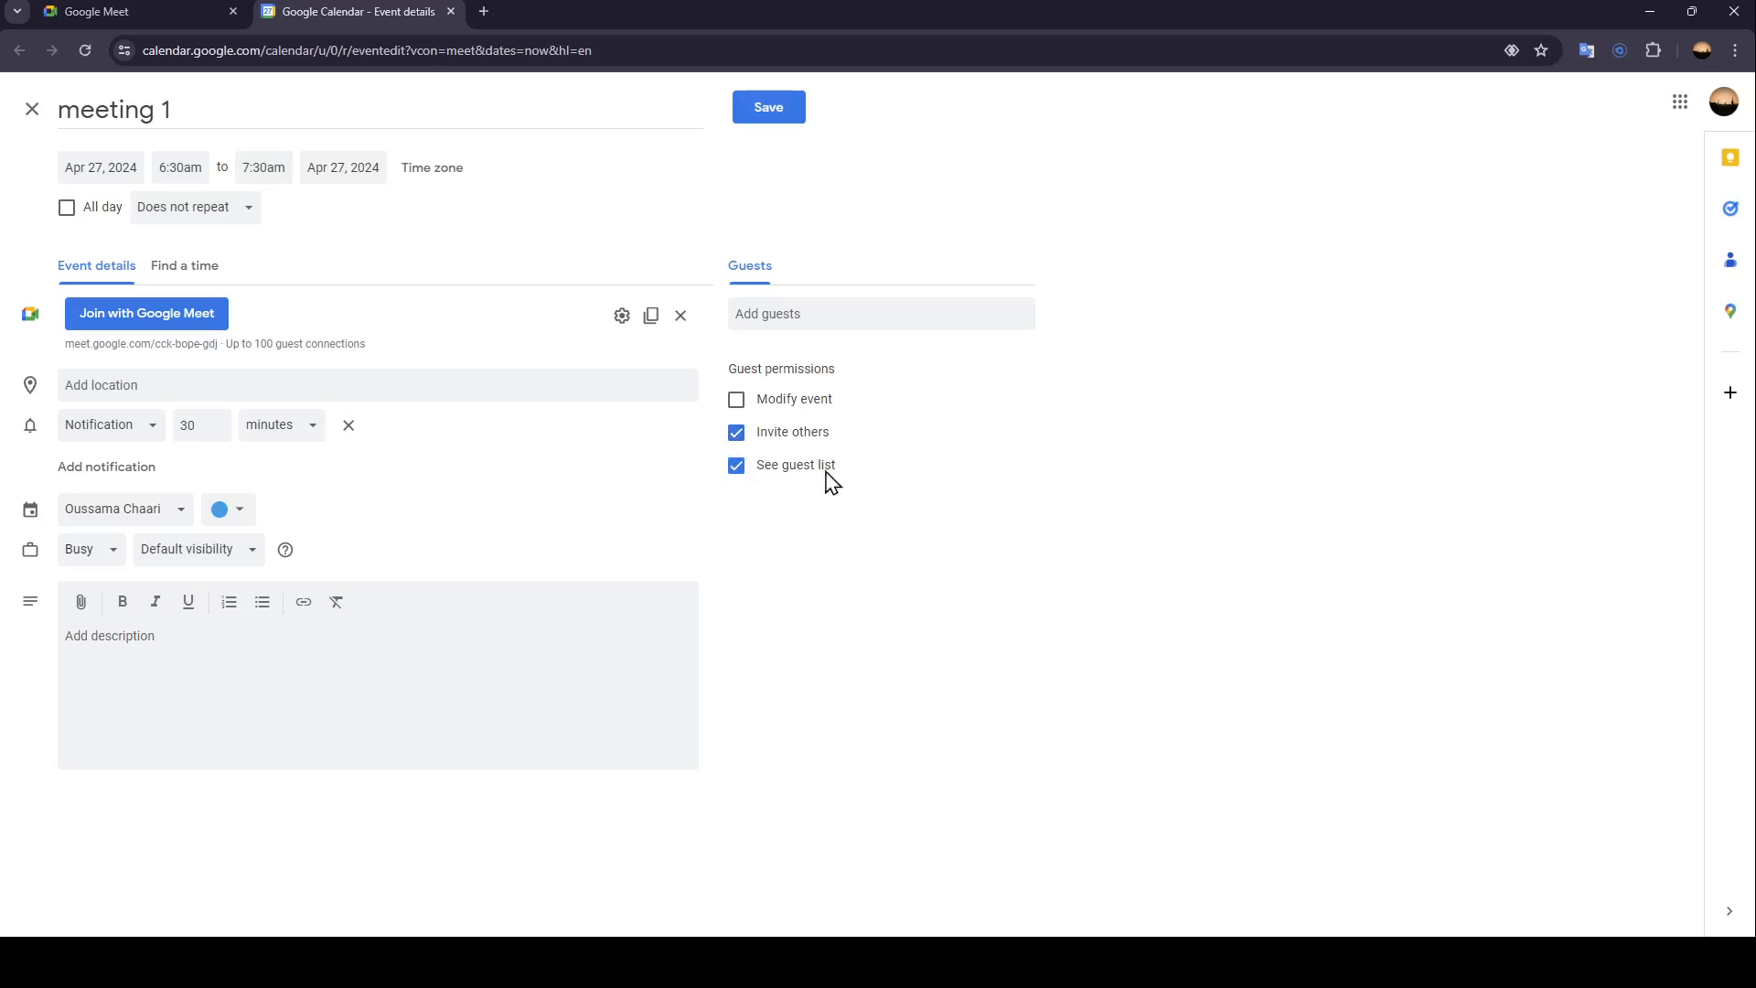
{"action": "mouse_move", "coordinate": [954, 466]}
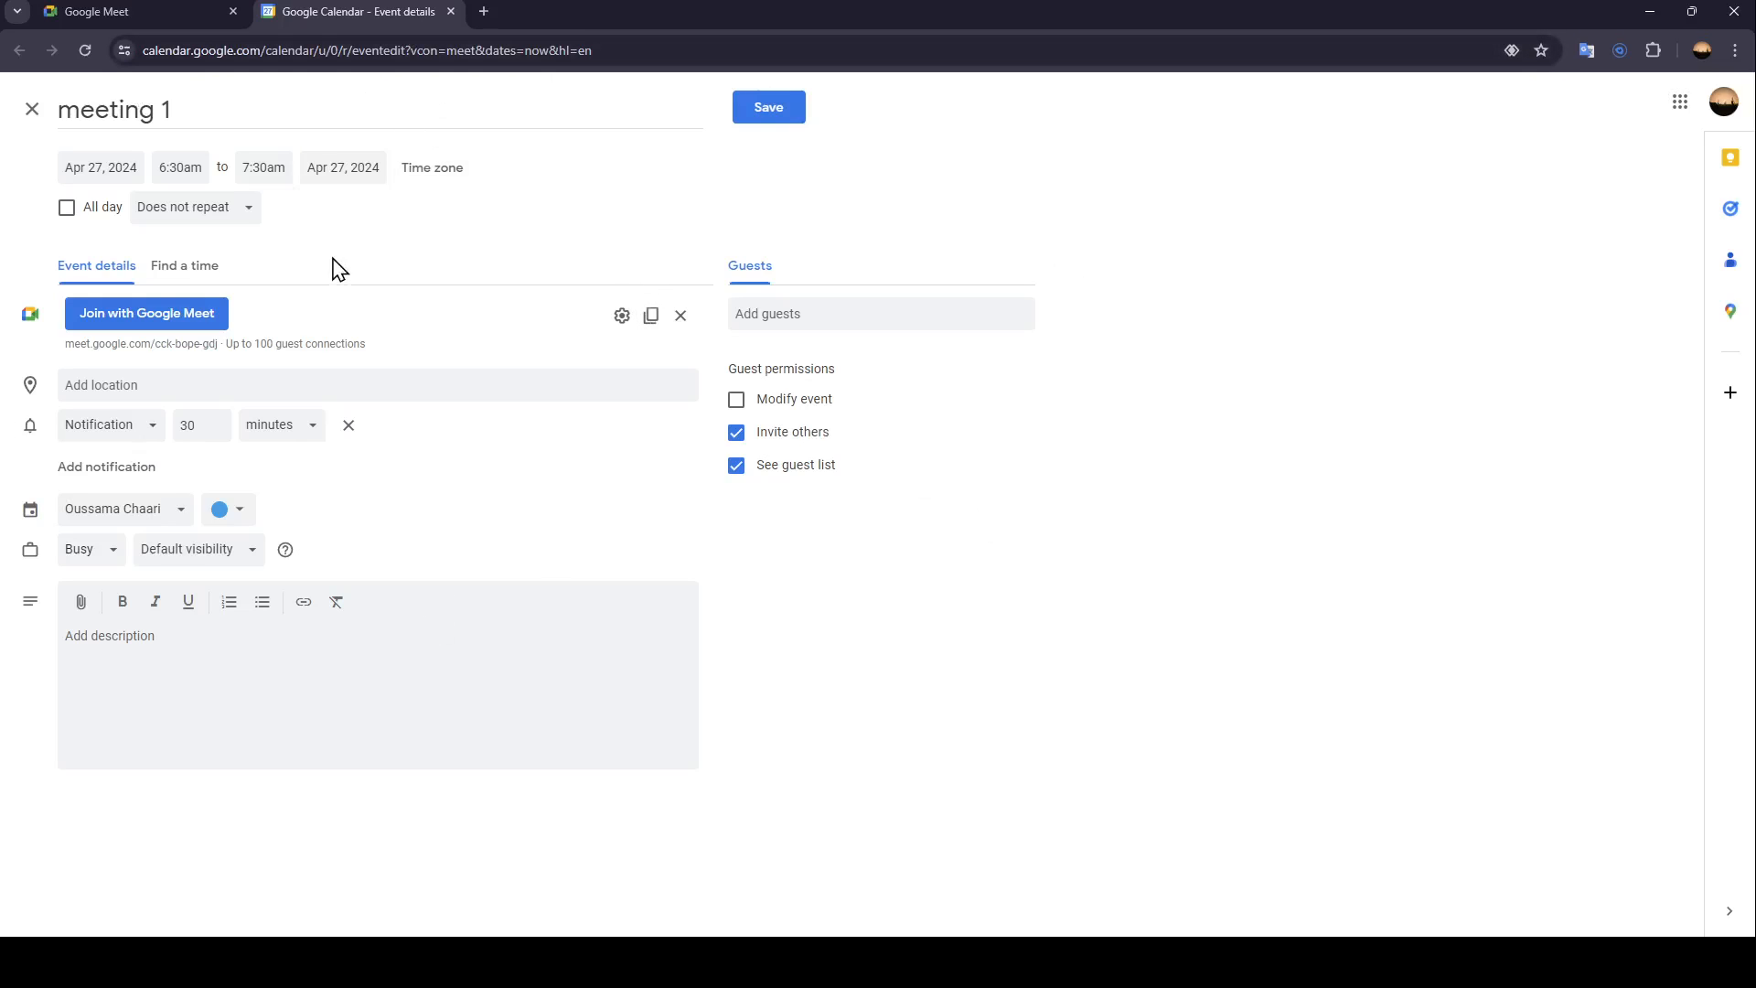
{"action": "left_click", "coordinate": [184, 265]}
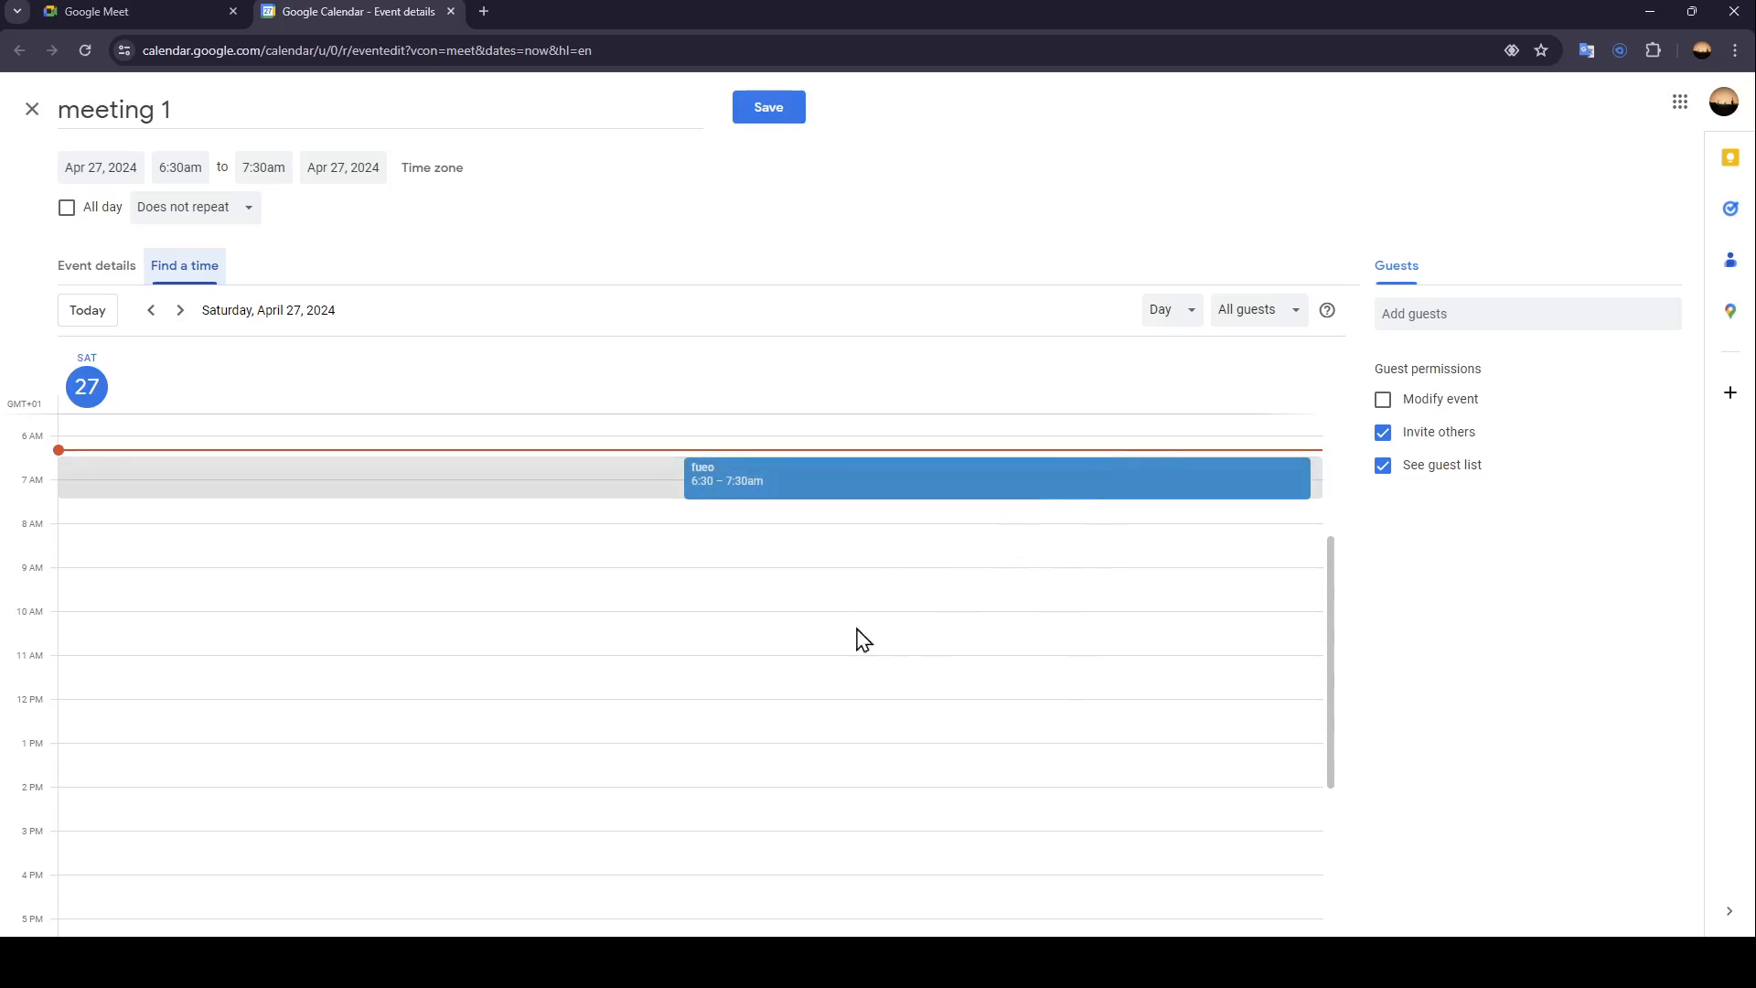
{"action": "left_click", "coordinate": [96, 266]}
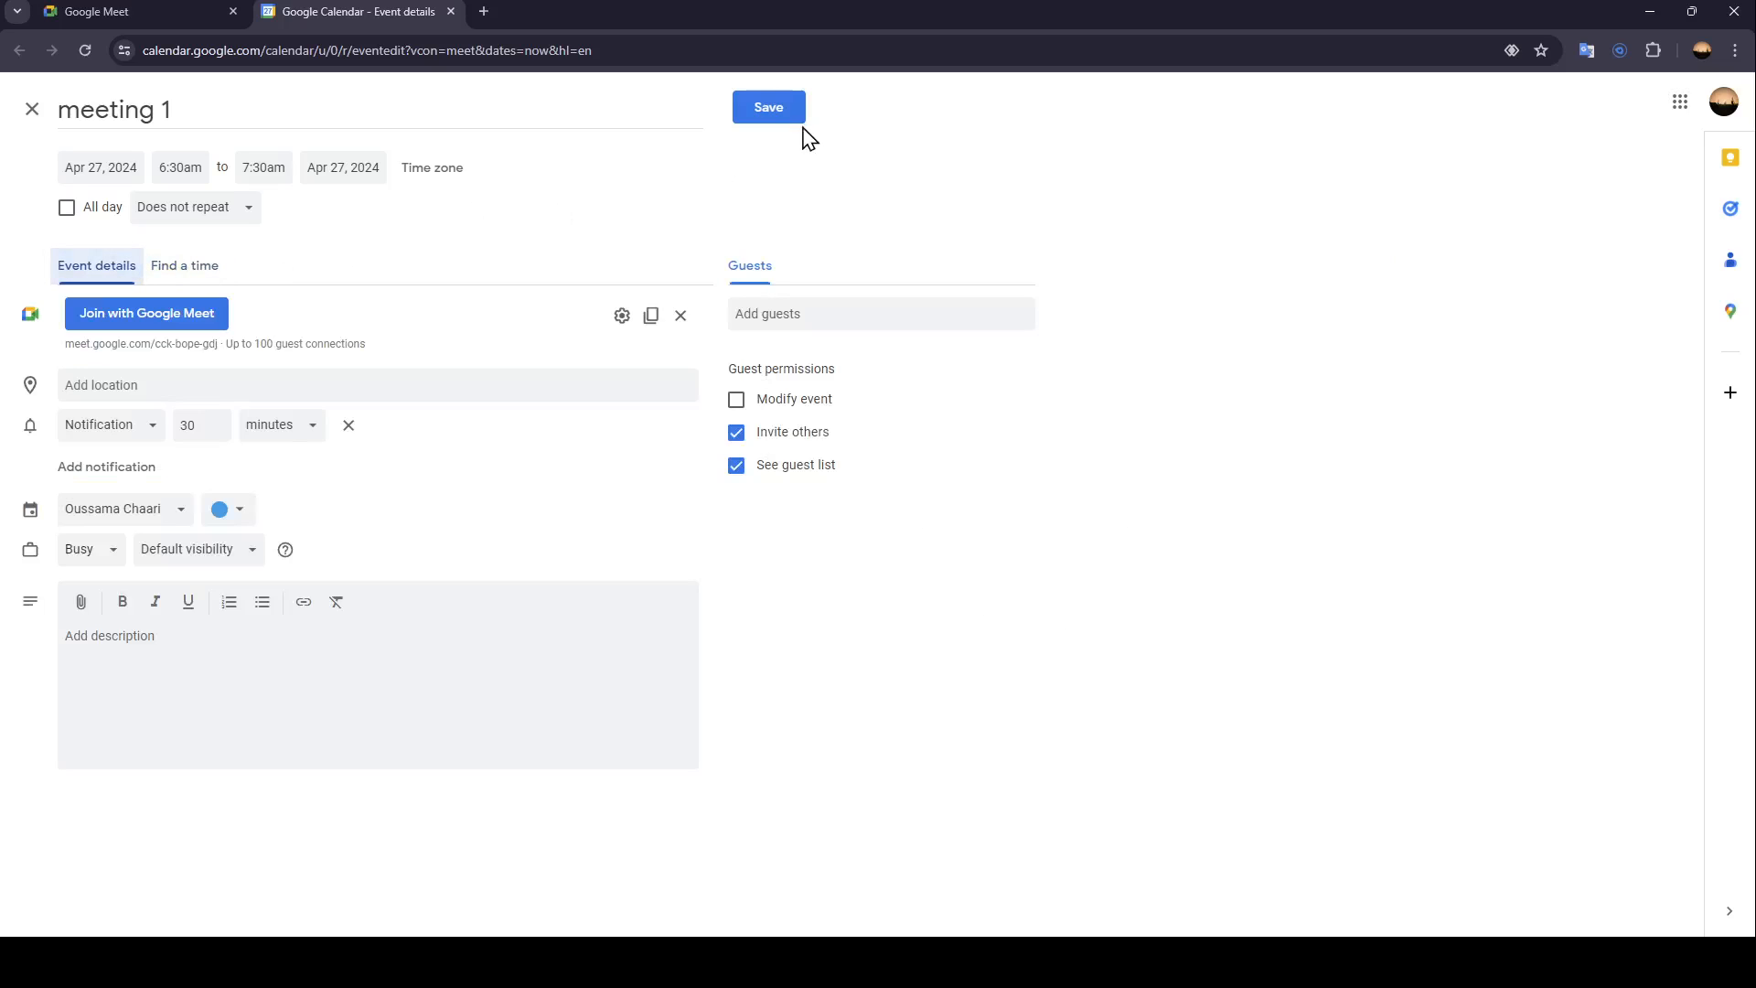
- Save the meeting 1 event, then join the fueo event's Google Meet call
{"action": "left_click", "coordinate": [767, 106]}
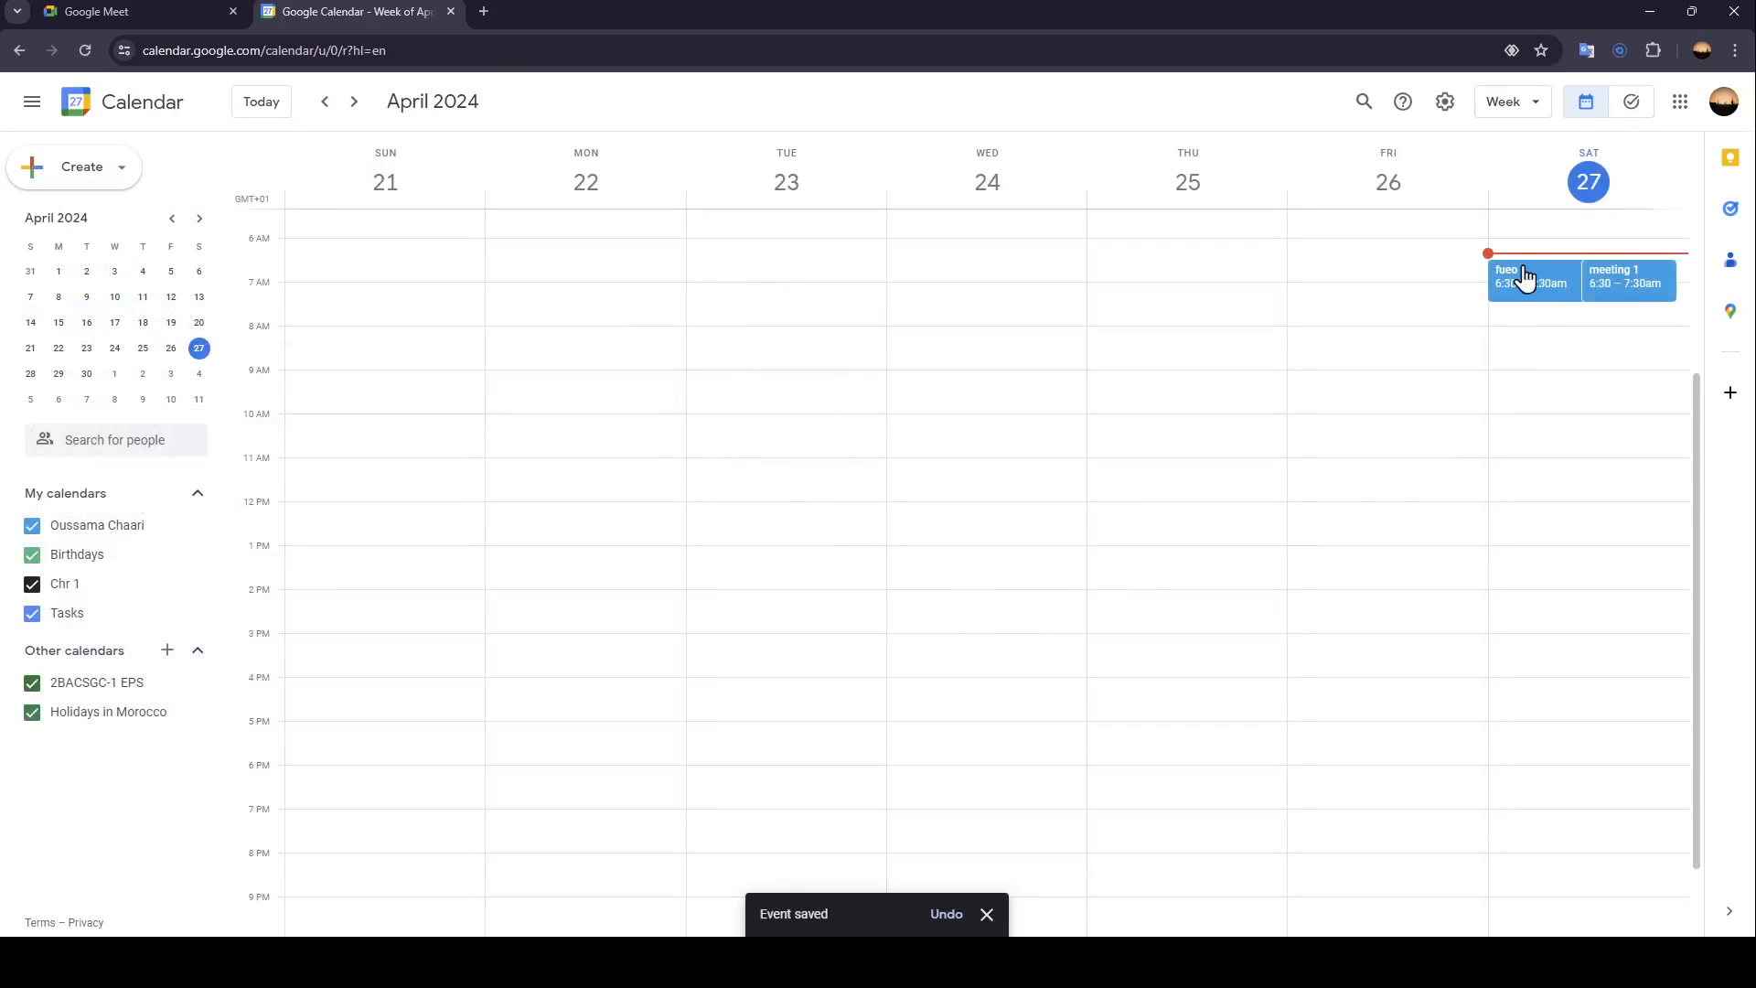
{"action": "mouse_move", "coordinate": [1041, 730]}
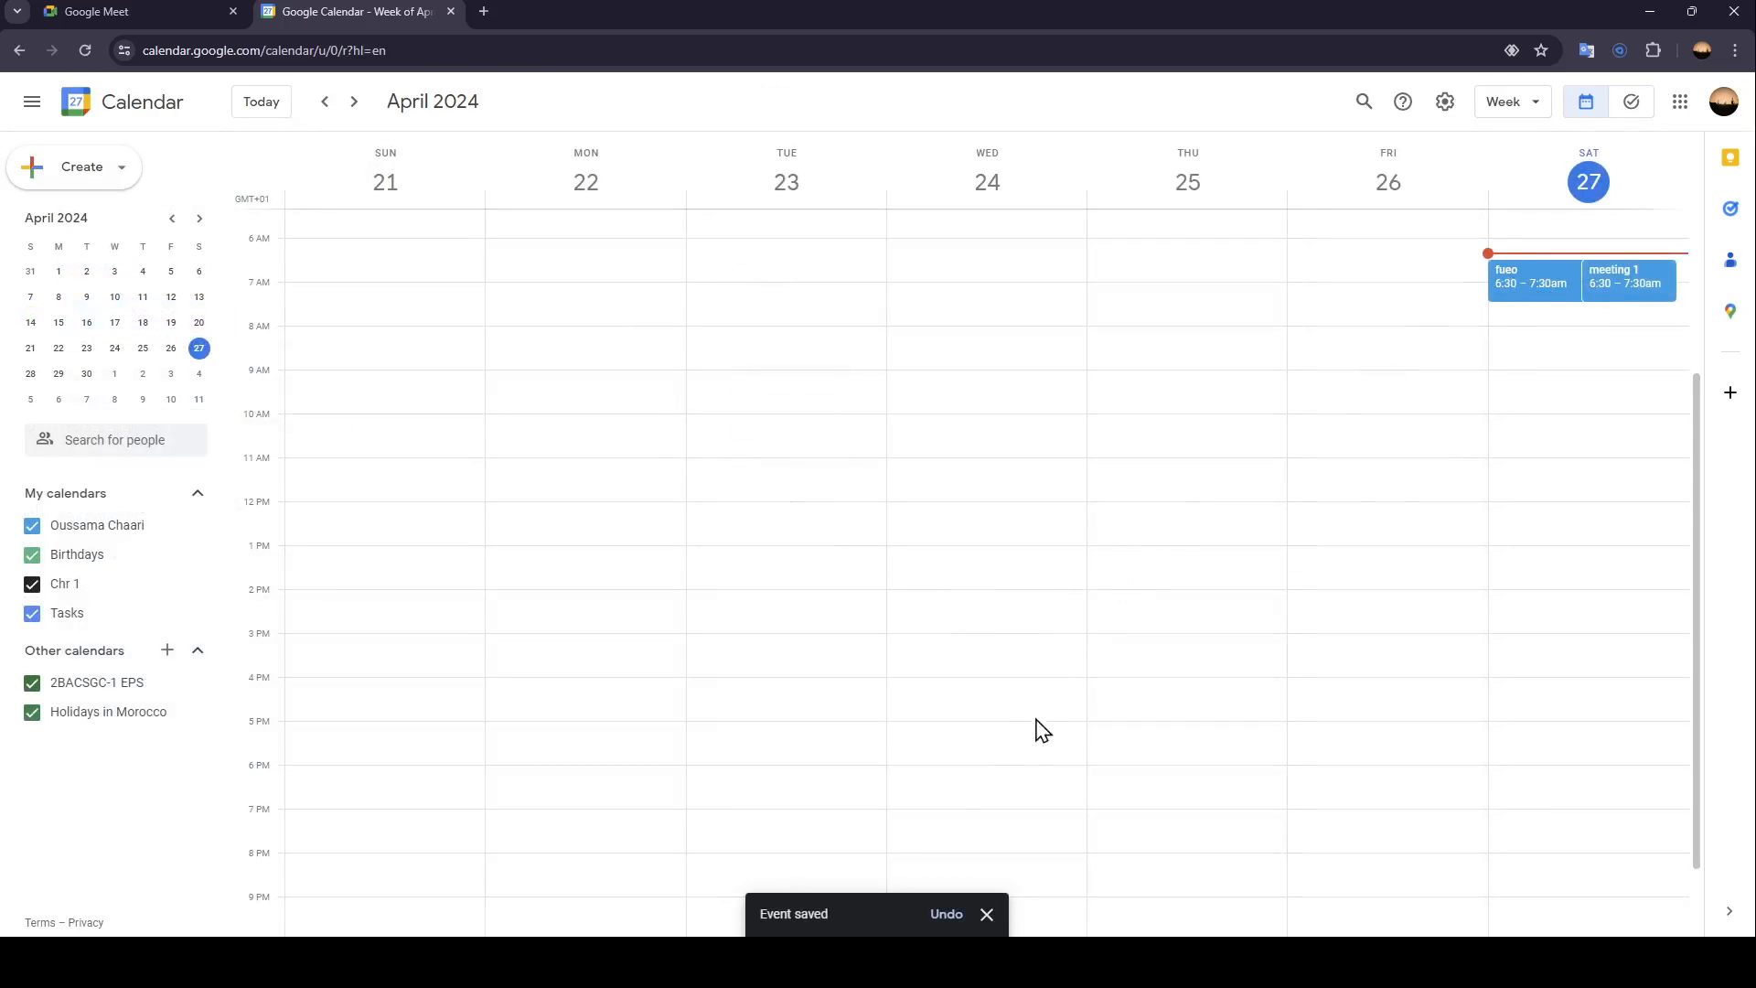
{"action": "left_click", "coordinate": [1532, 276]}
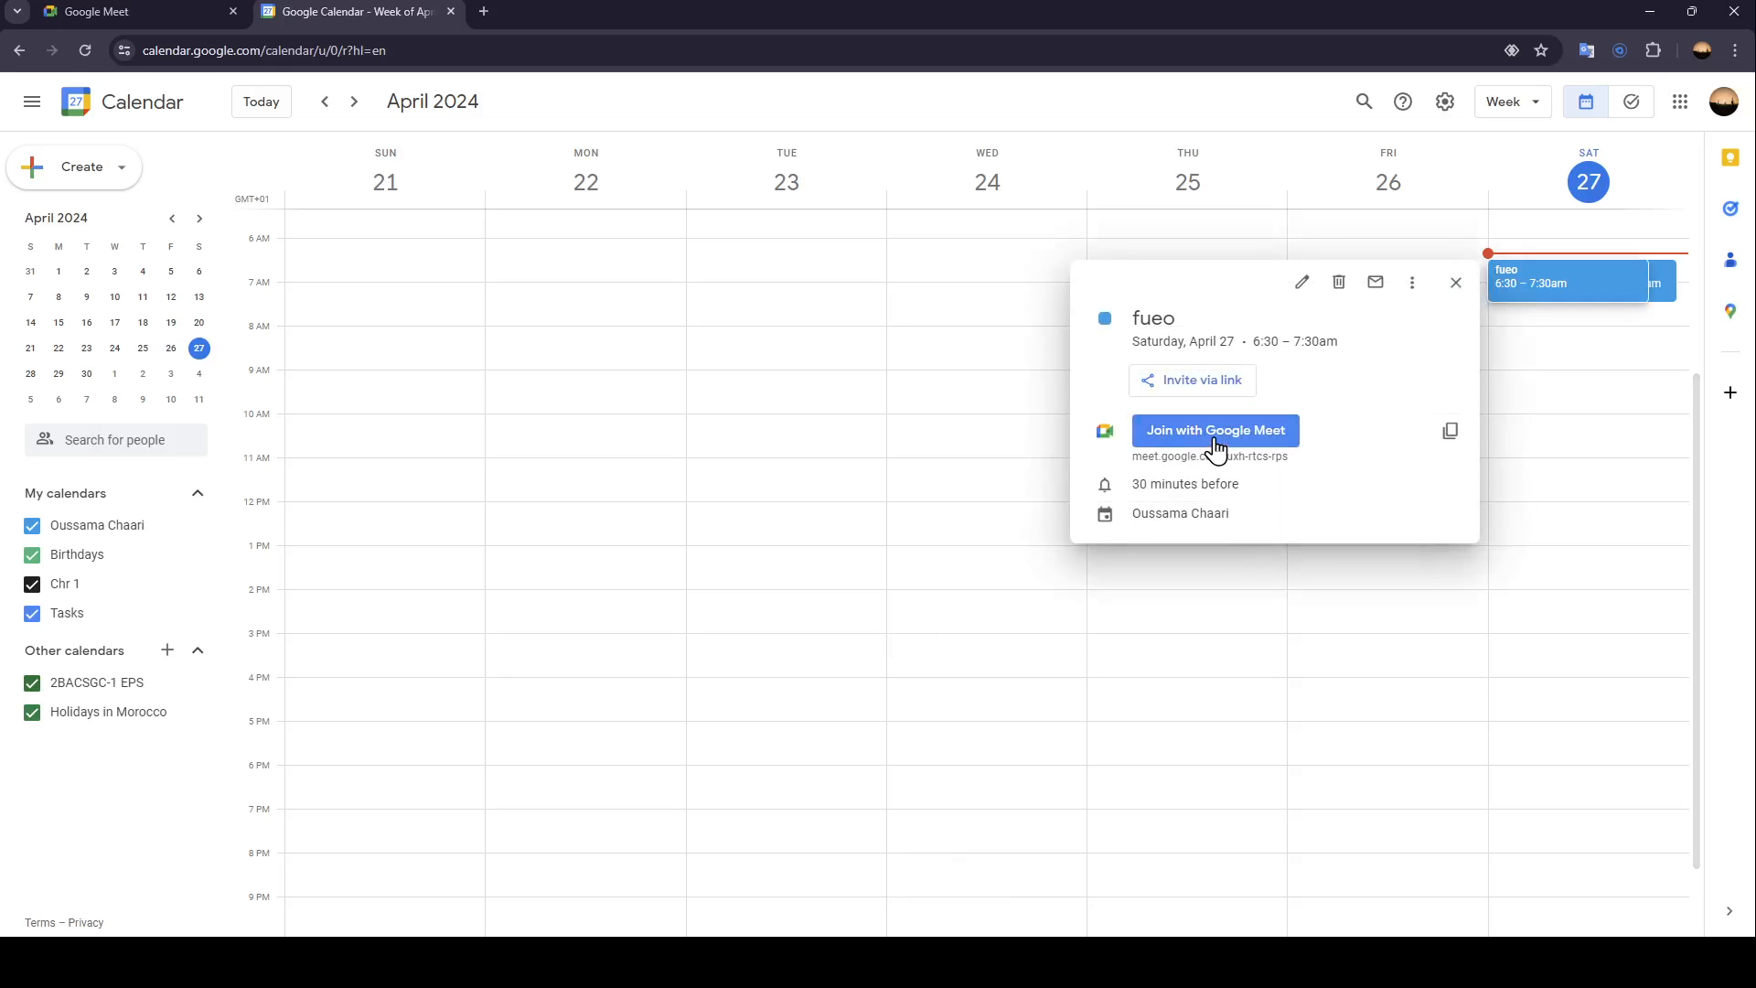
{"action": "left_click", "coordinate": [1214, 430]}
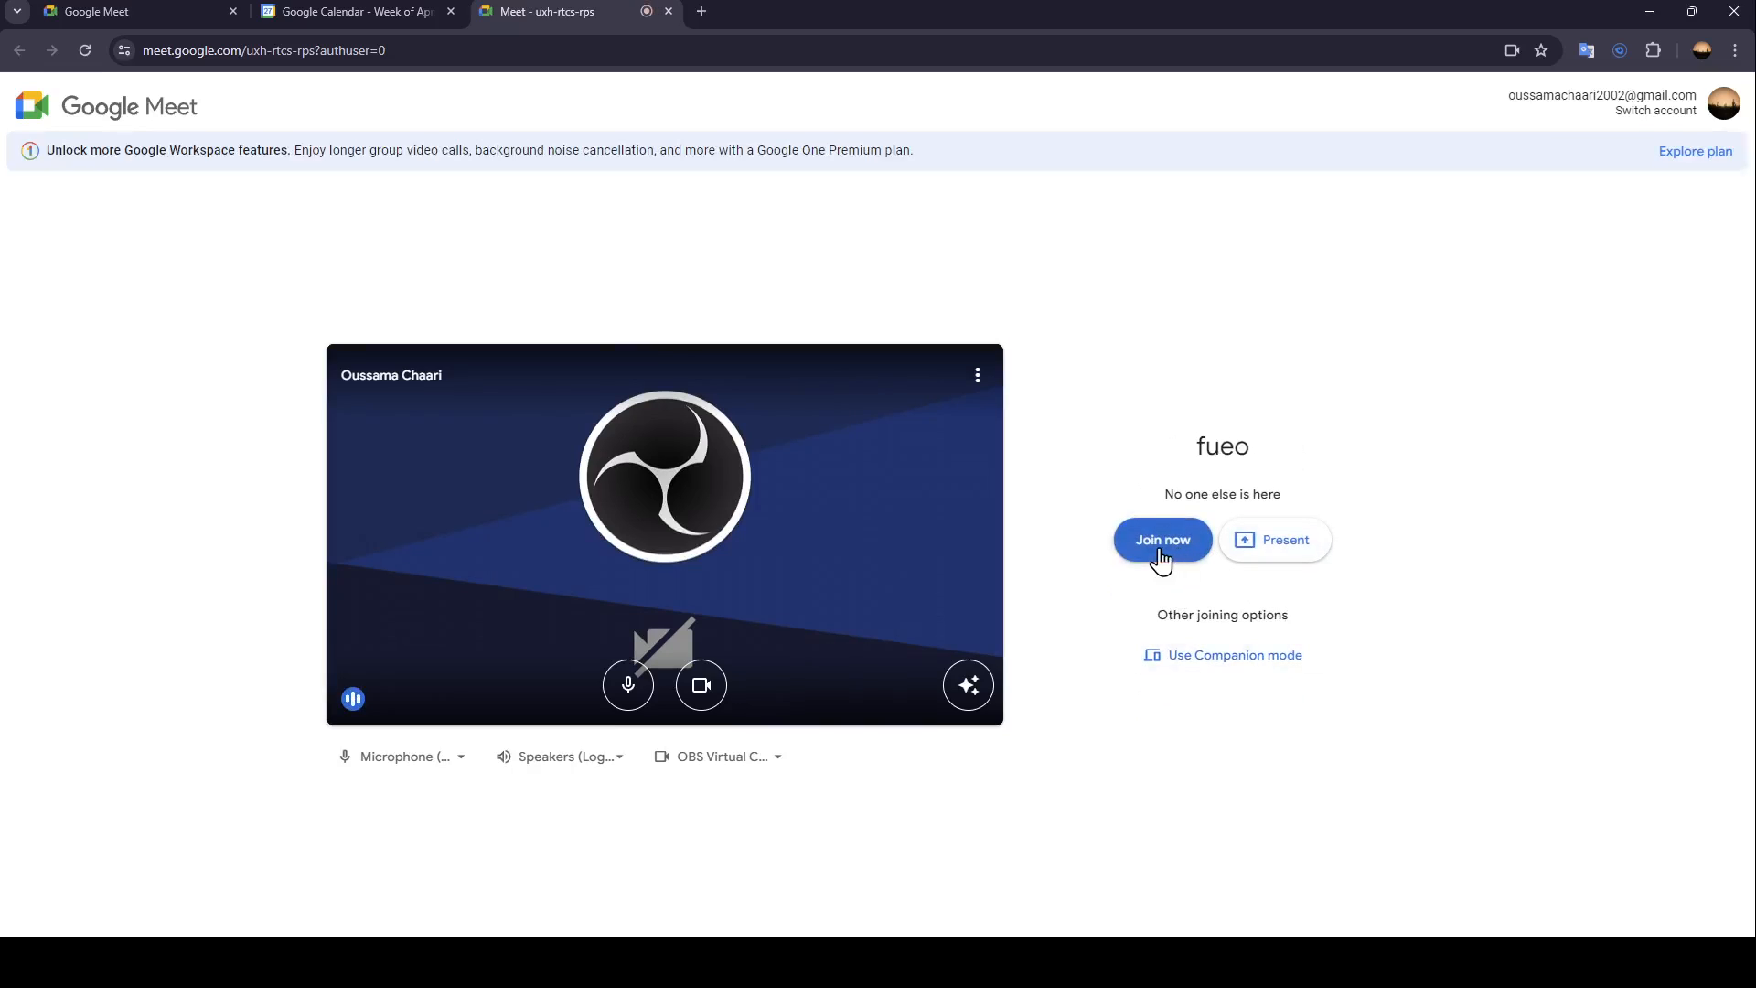
- Join the fueo video call from the pre-join screen
{"action": "left_click", "coordinate": [1162, 539]}
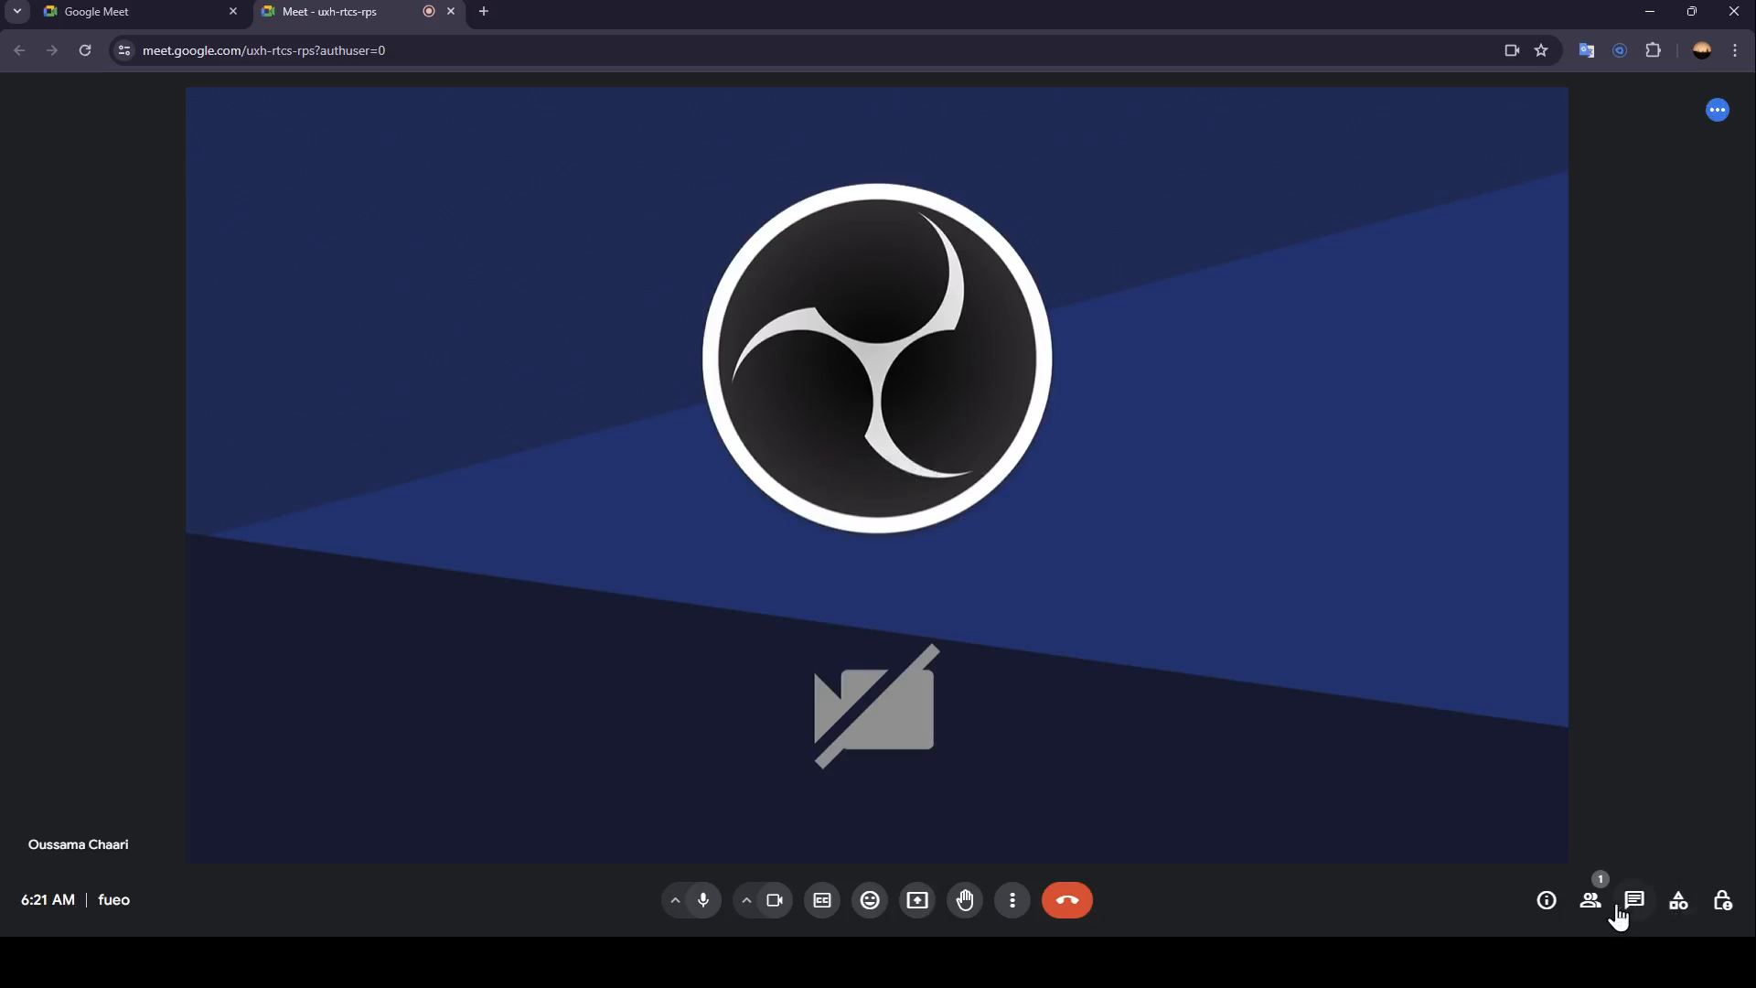
- View your host actions in the People panel, close it, and leave the fueo call
{"action": "left_click", "coordinate": [1590, 899]}
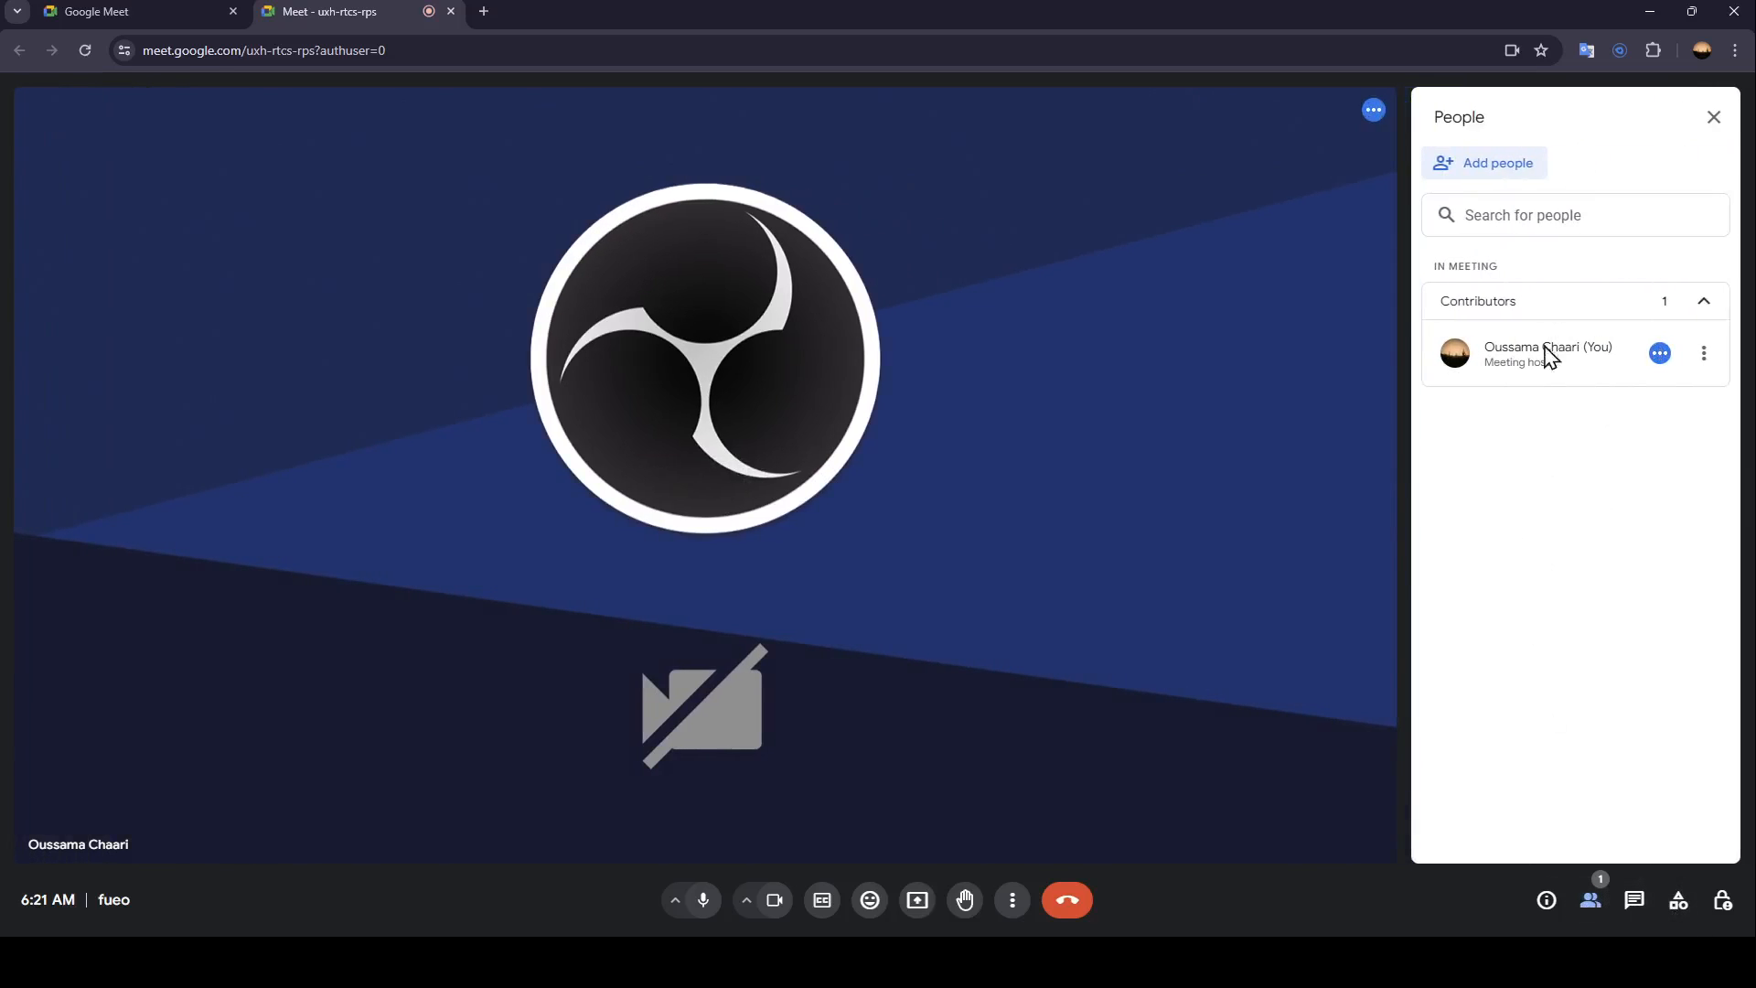
{"action": "mouse_move", "coordinate": [1703, 353]}
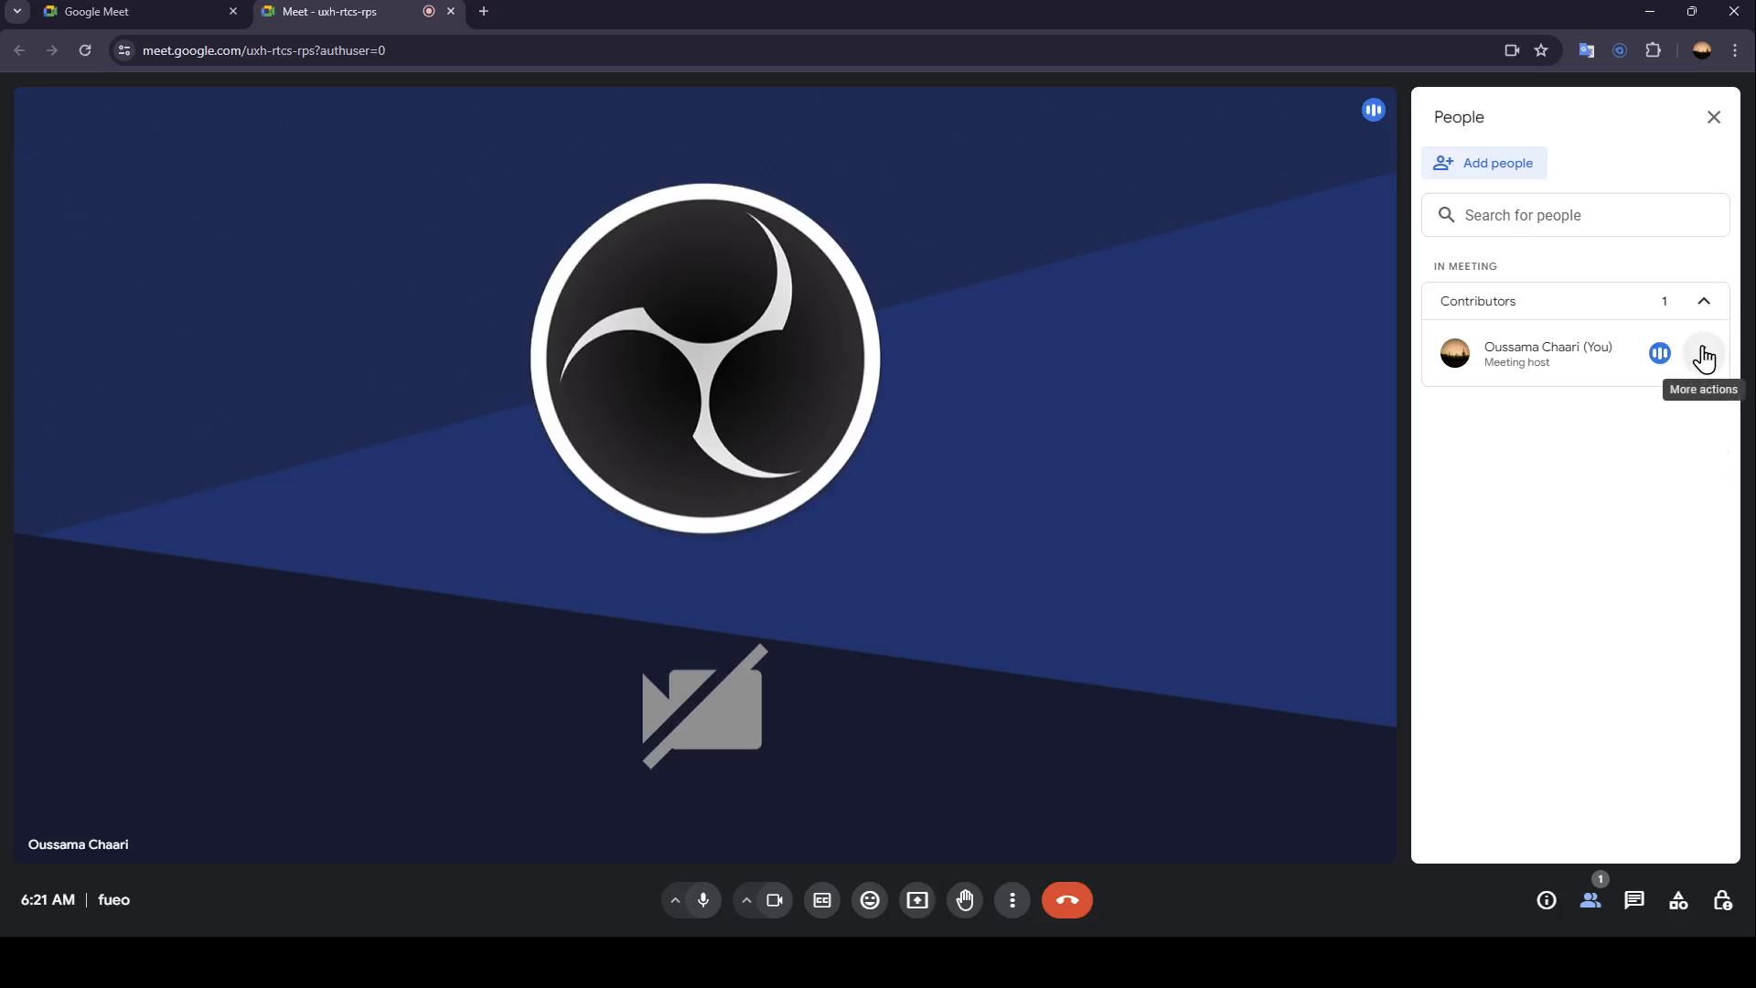
{"action": "left_click", "coordinate": [1702, 354]}
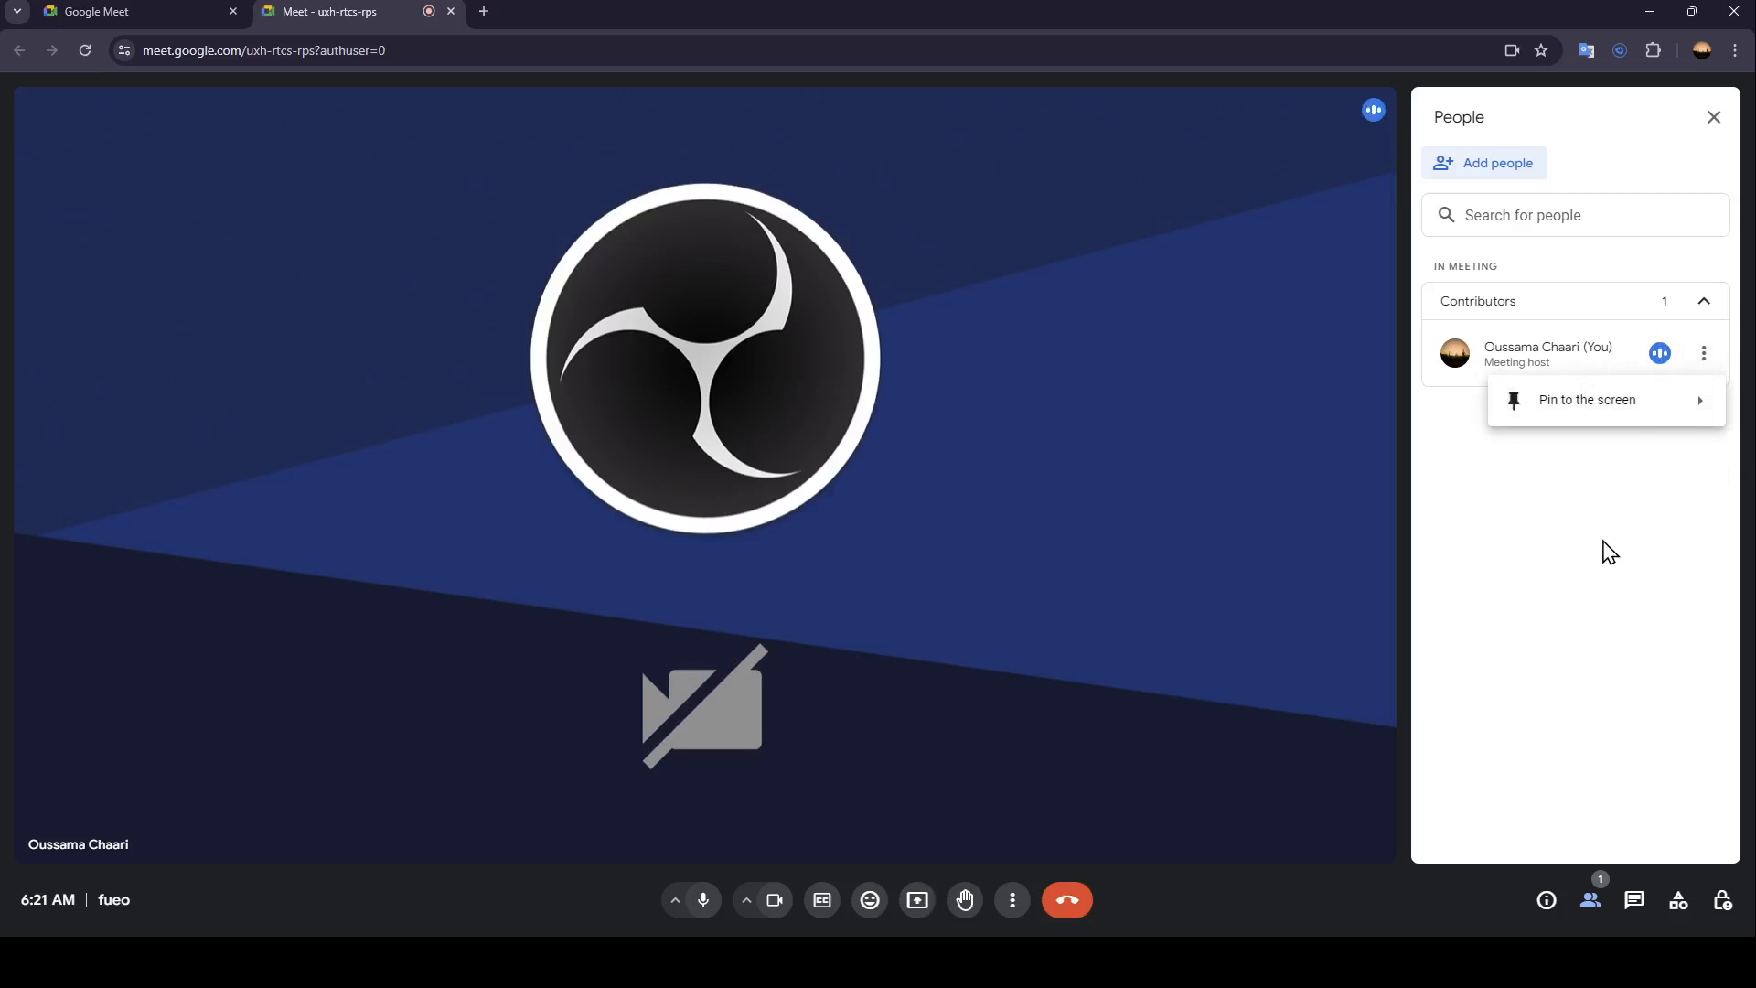
{"action": "left_click", "coordinate": [1712, 116]}
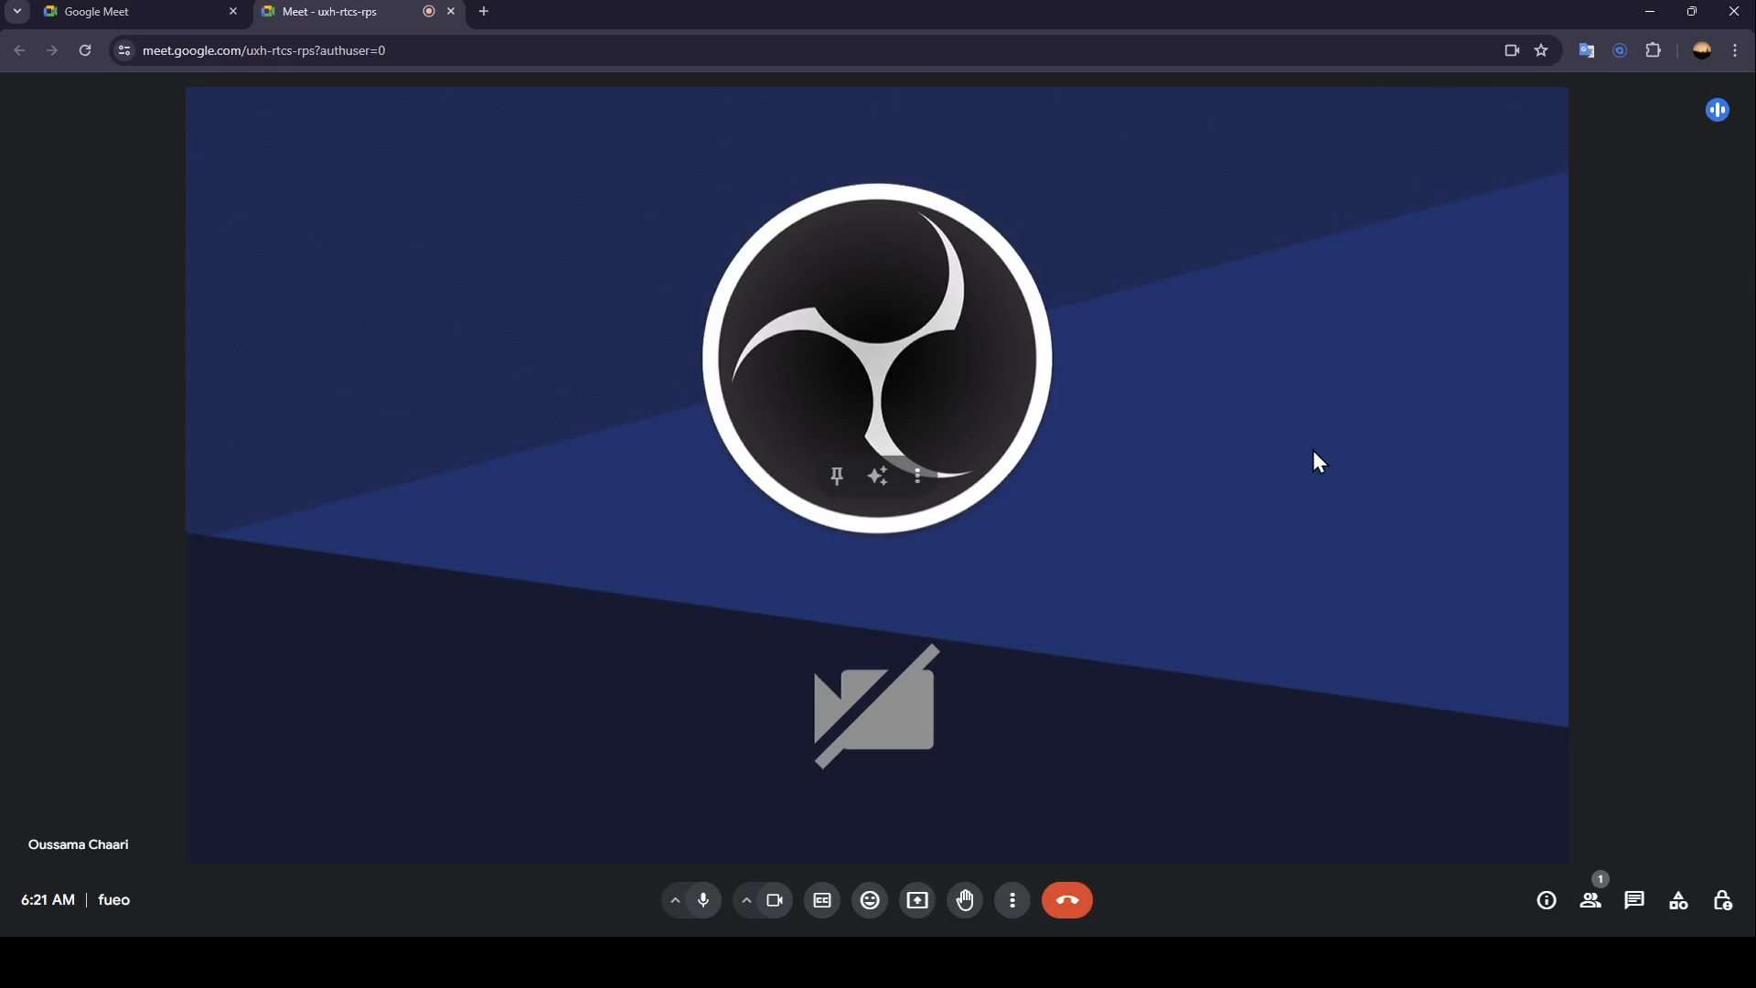
{"action": "left_click", "coordinate": [1065, 899]}
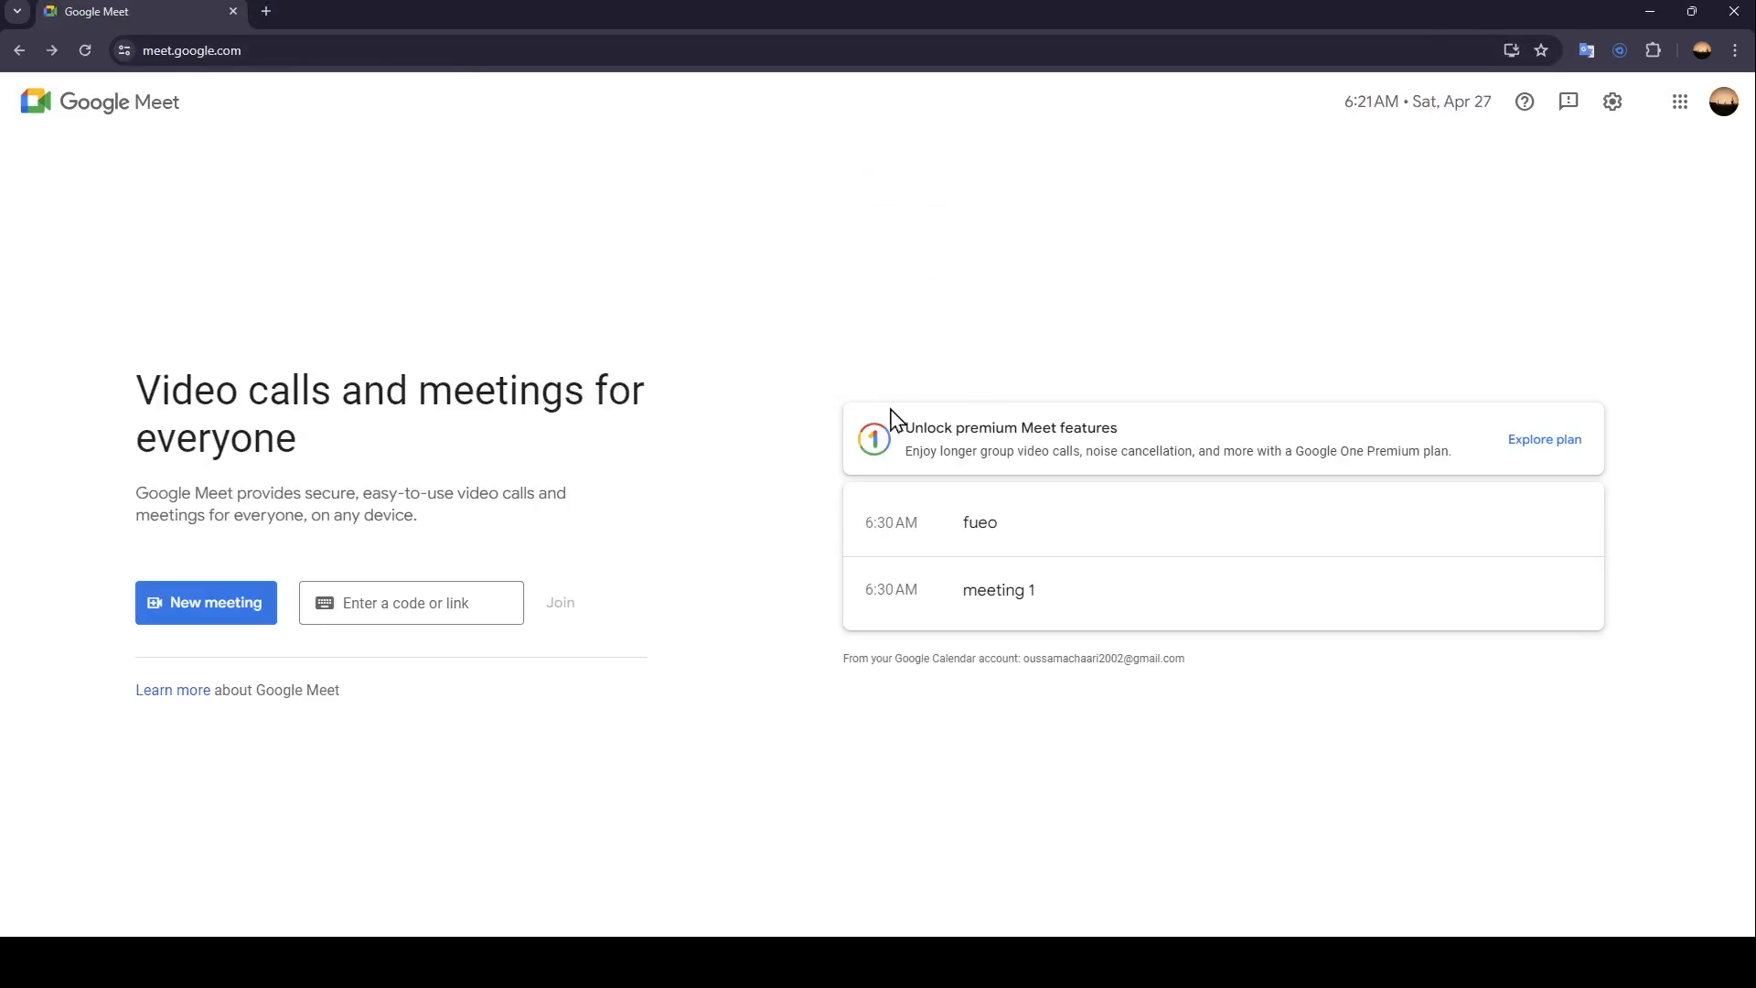
{"action": "mouse_move", "coordinate": [779, 495]}
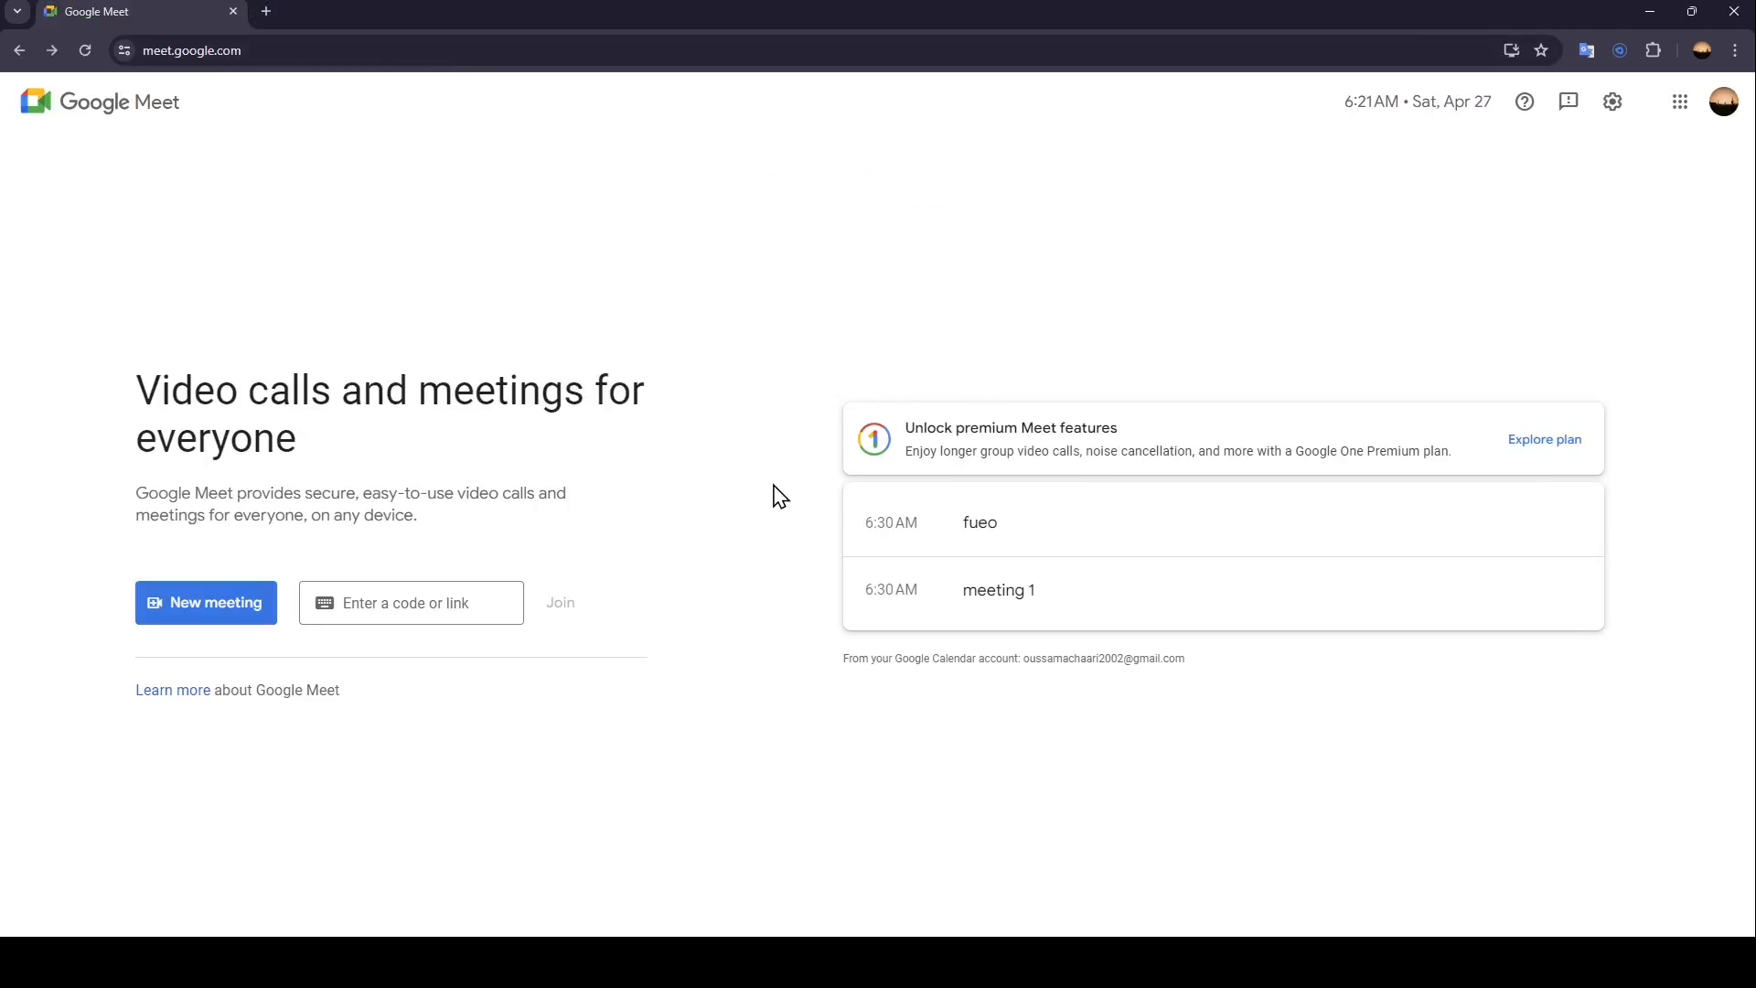